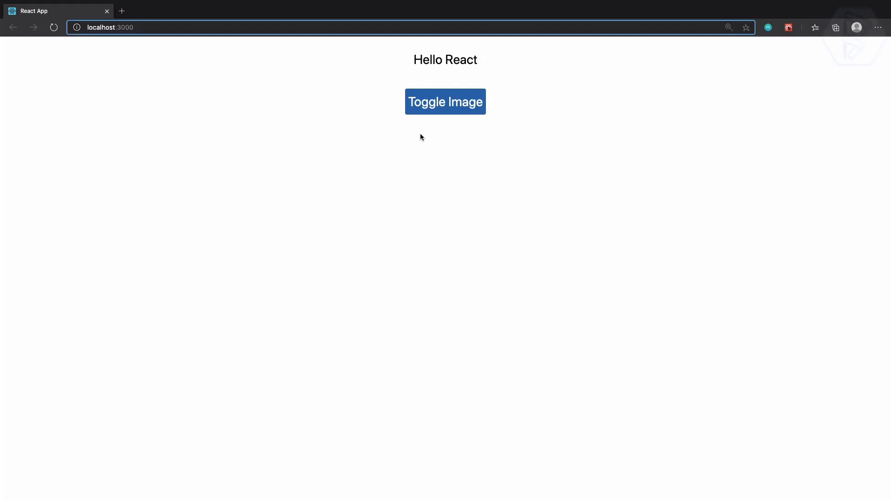
Toggle the gallery on to reveal the four photos and the image URL input
click(445, 102)
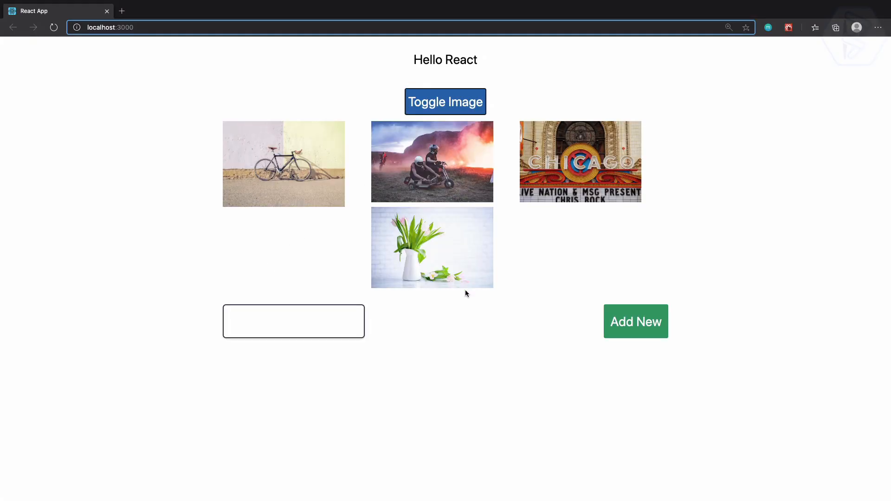
mouse_move(477, 345)
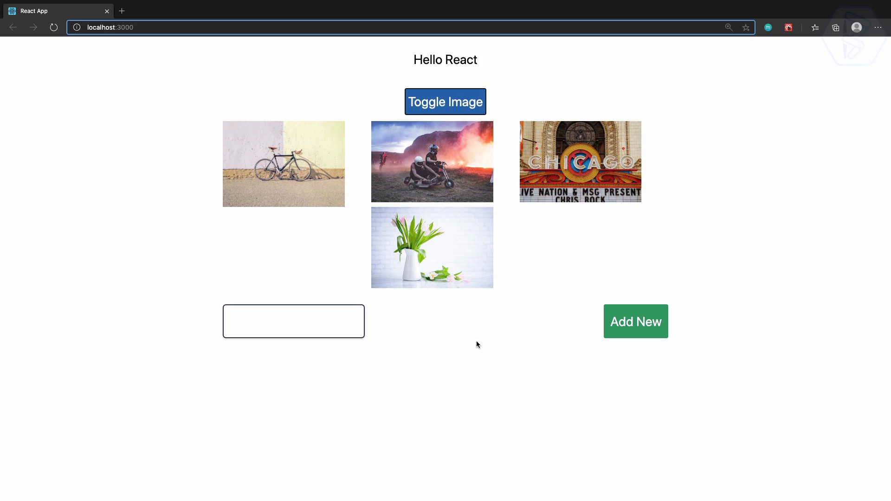
mouse_move(270, 161)
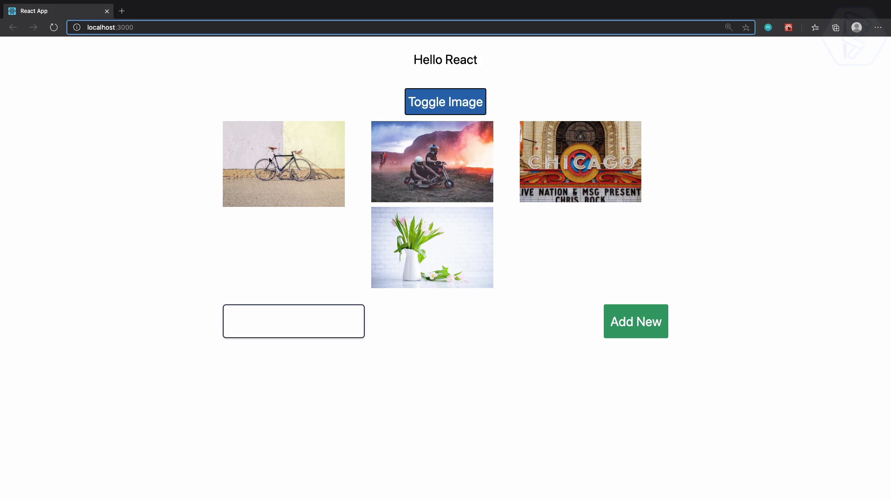
mouse_move(749, 175)
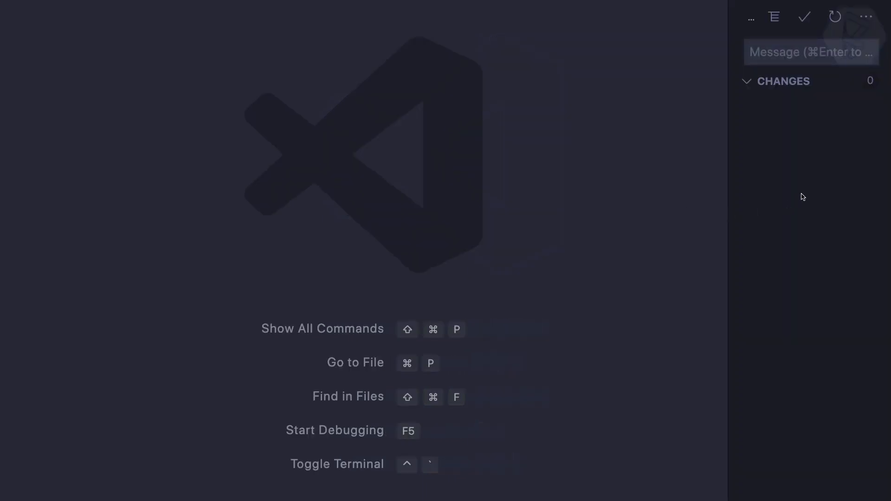
Widen the container in App.js and toggle the gallery off and on to see it span the page
click(807, 171)
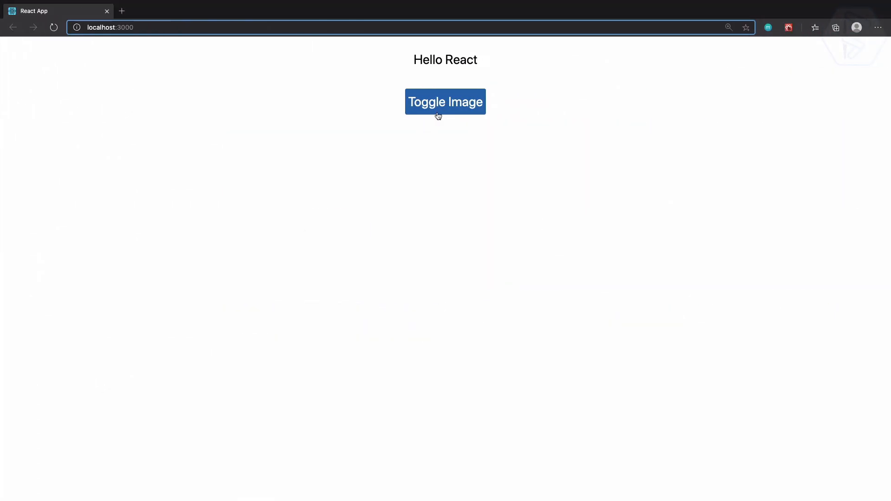
click(445, 103)
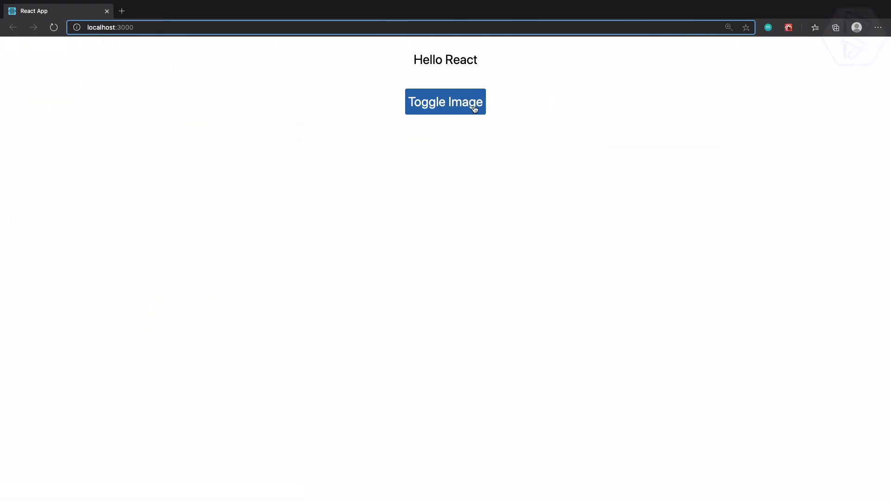
click(444, 102)
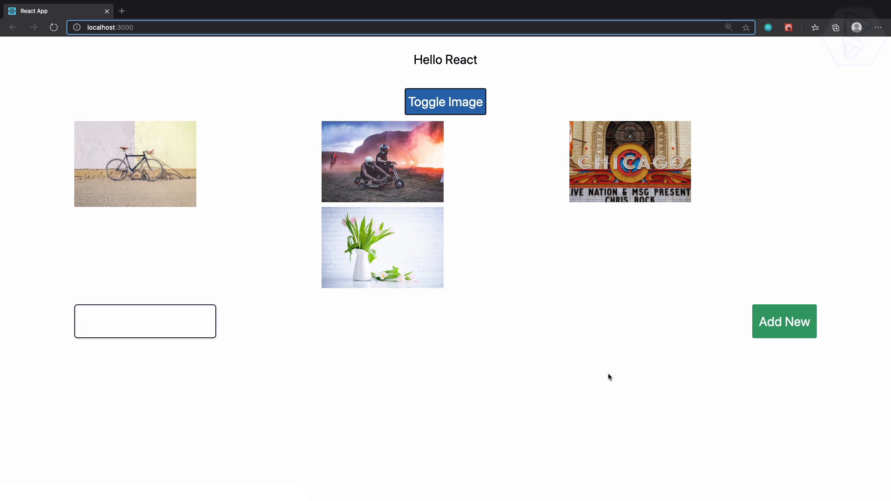
mouse_move(627, 372)
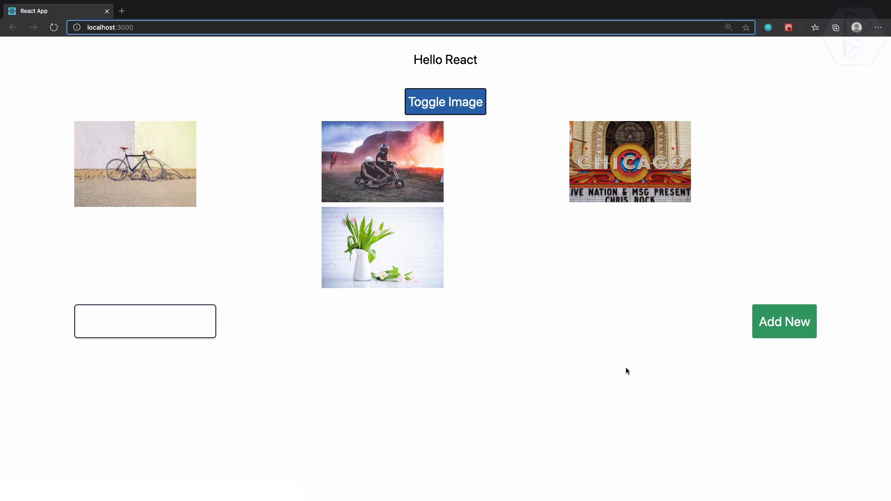
mouse_move(544, 351)
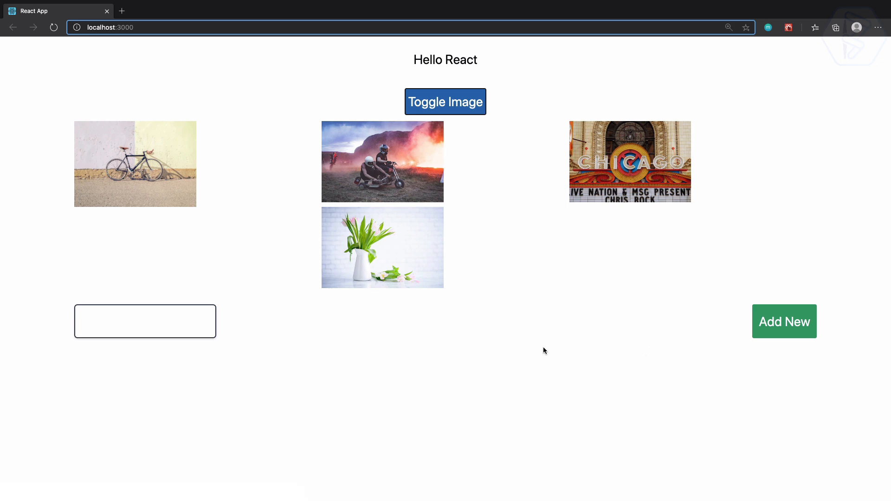
mouse_move(400, 206)
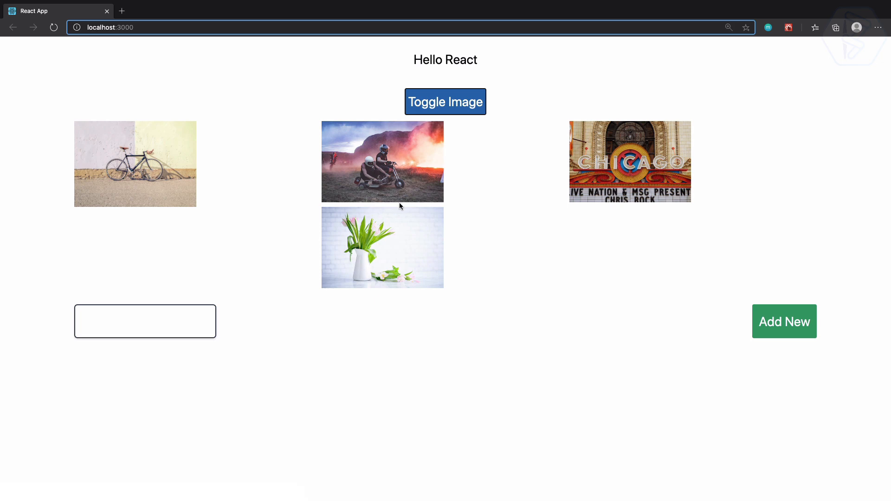
mouse_move(420, 259)
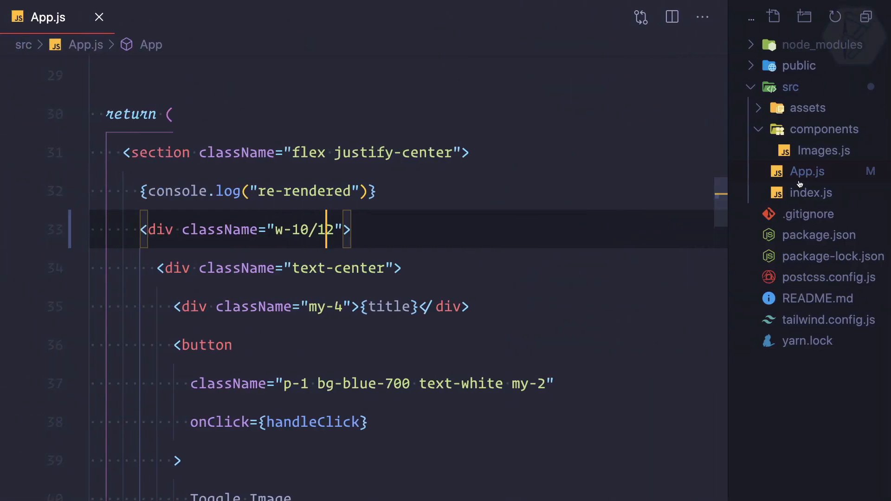
In Images.js, give the w-1/3 image wrapper a Tailwind my- vertical margin class
click(827, 150)
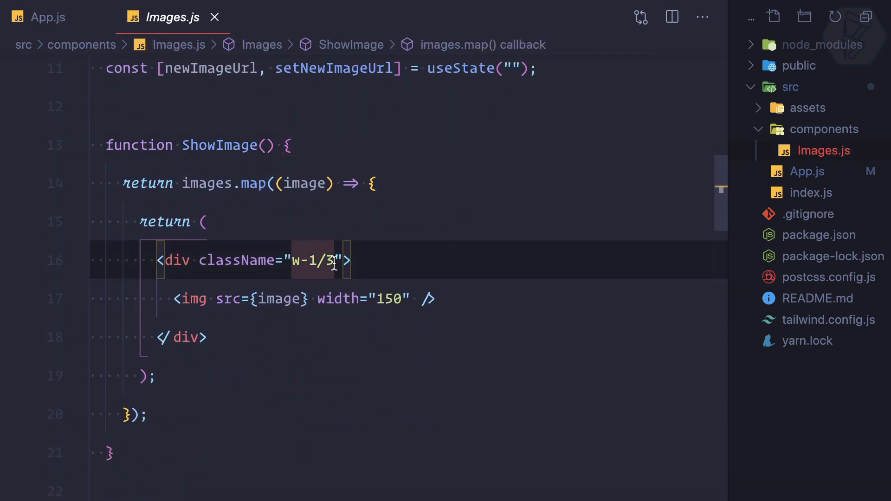
text(my)
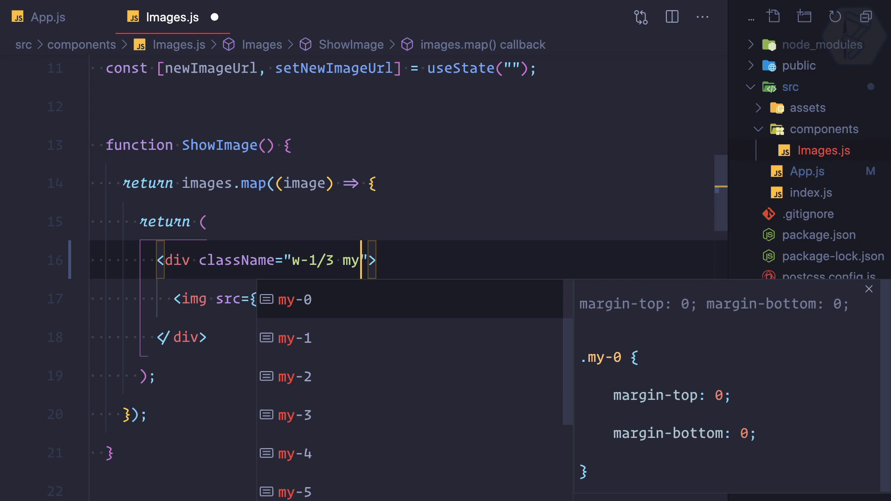
text(-)
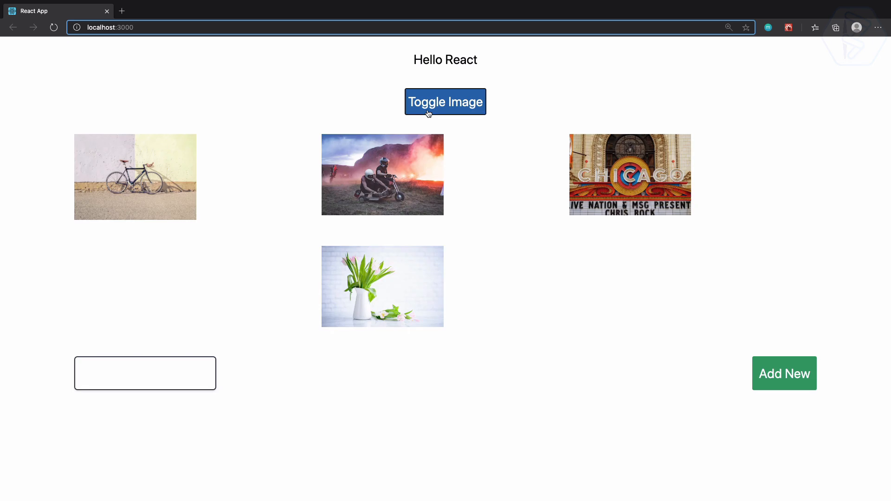
mouse_move(380, 291)
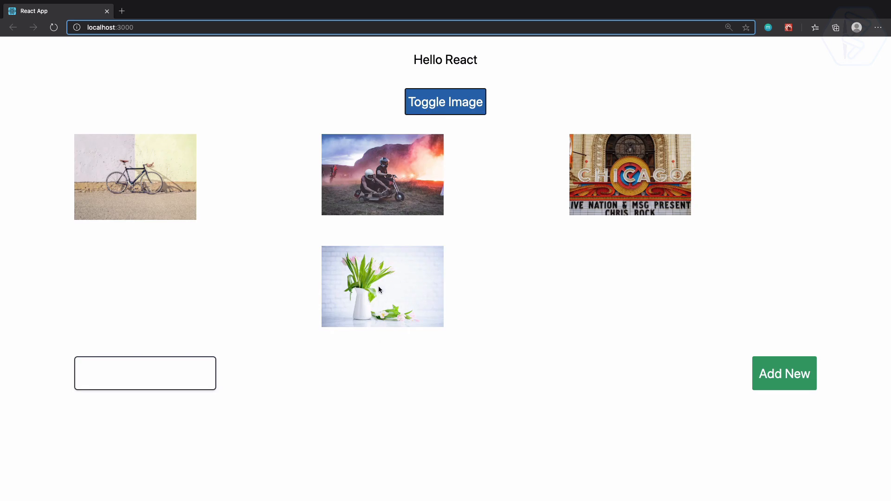
mouse_move(637, 391)
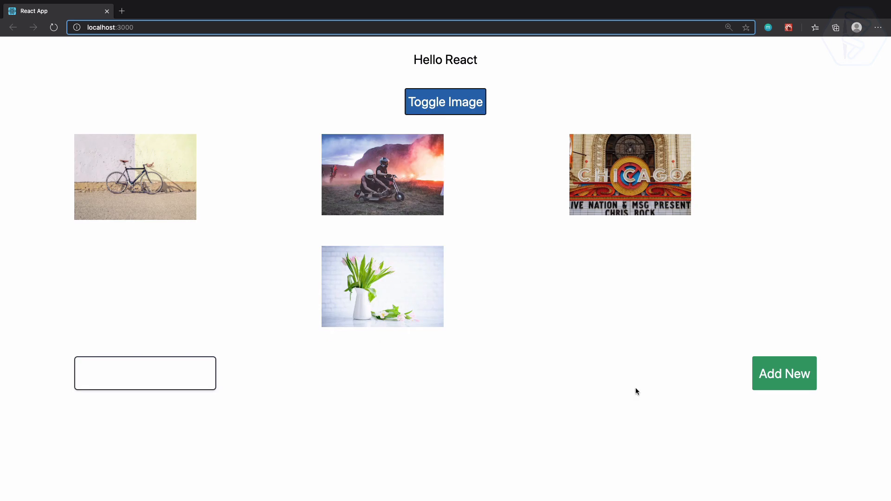
mouse_move(725, 402)
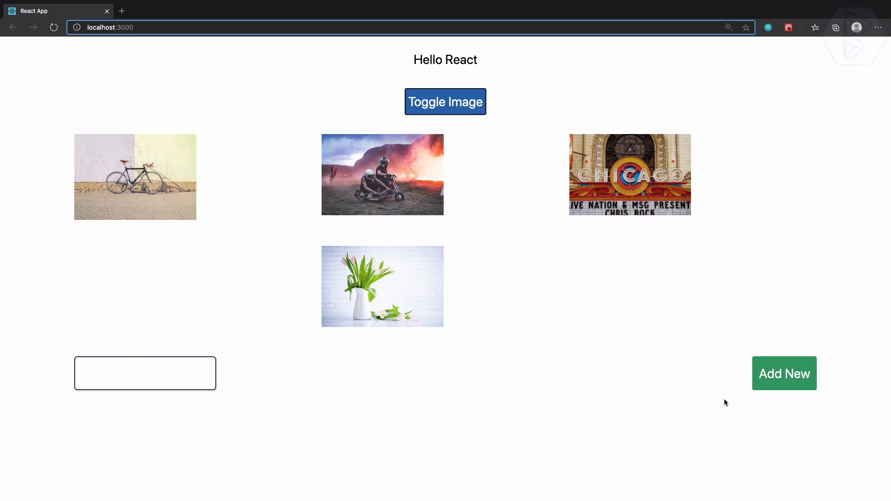
Hit Add New with an empty URL, inserting a blank first slot that shifts the photos along
click(145, 373)
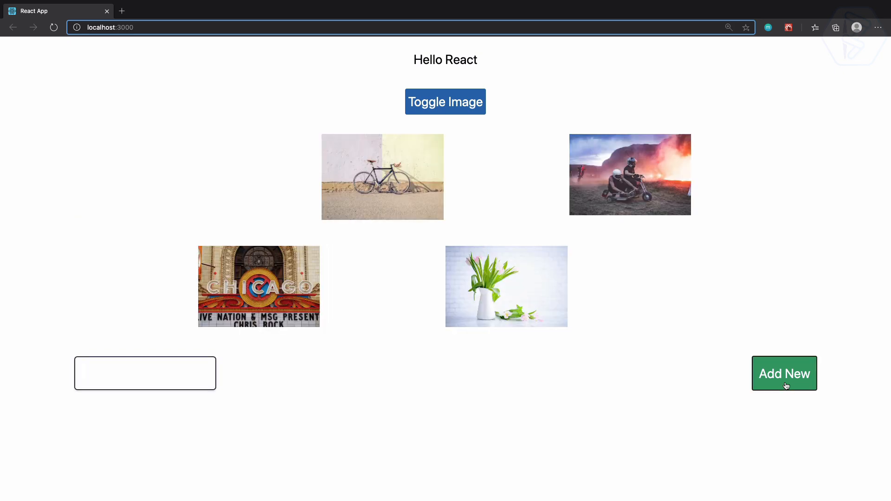
mouse_move(720, 434)
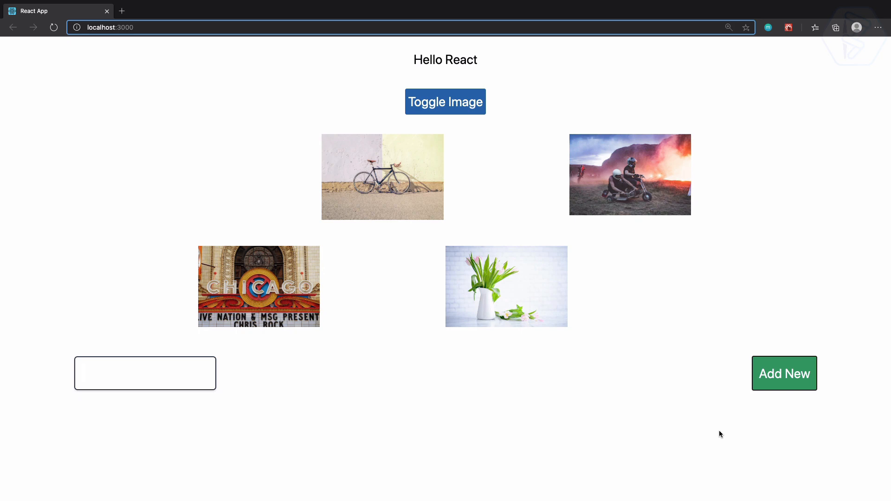
mouse_move(332, 484)
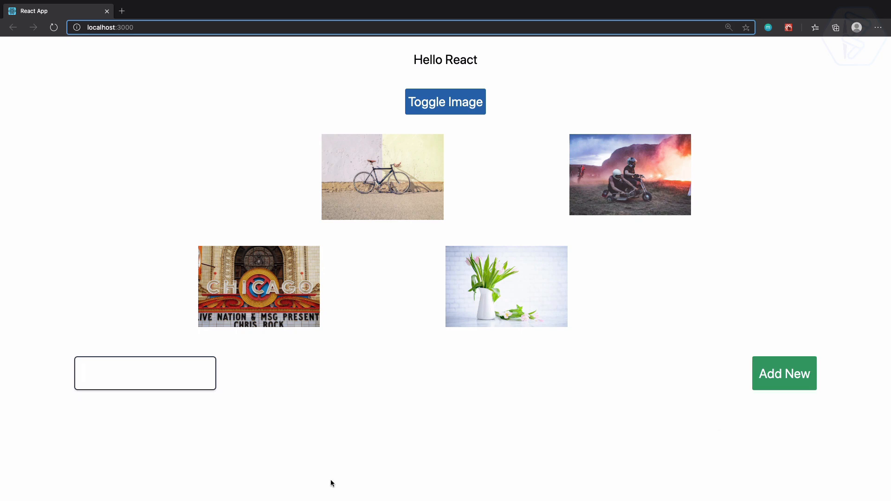
click(145, 373)
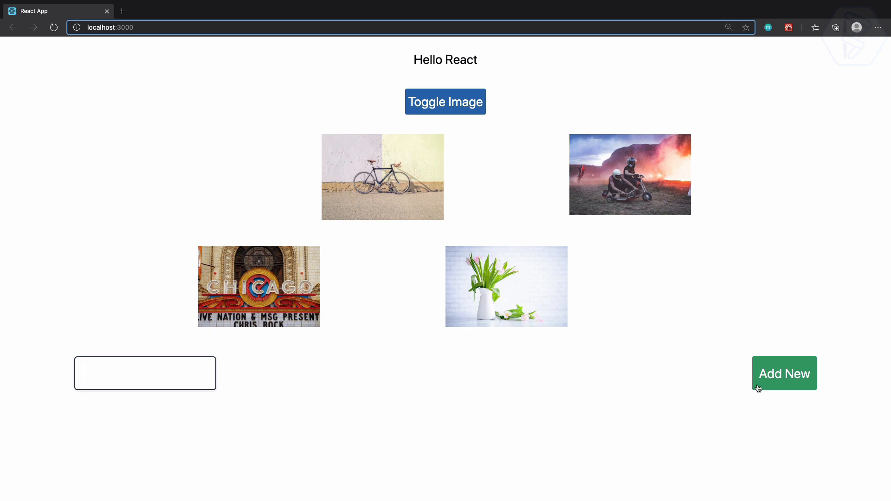
mouse_move(506, 474)
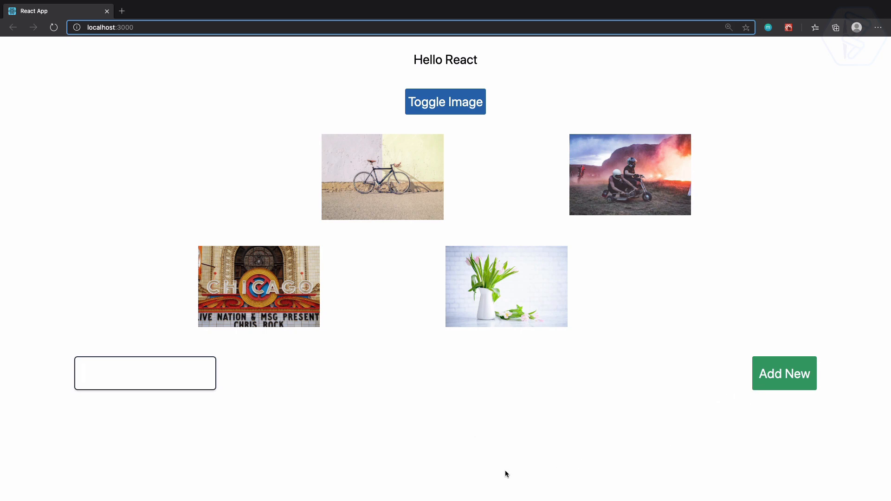
mouse_move(681, 429)
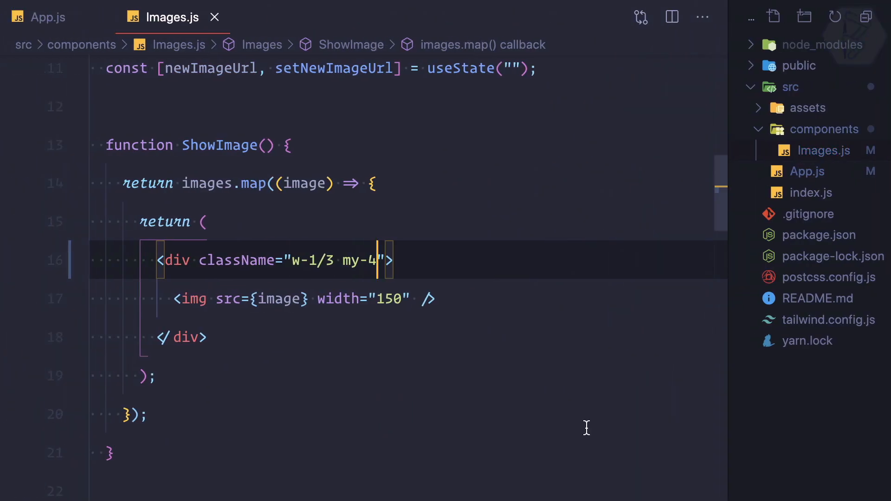
Wrap handleAdd's setimages and setNewImageUrl calls in if (newImageUrl !== "")
scroll(down, 3)
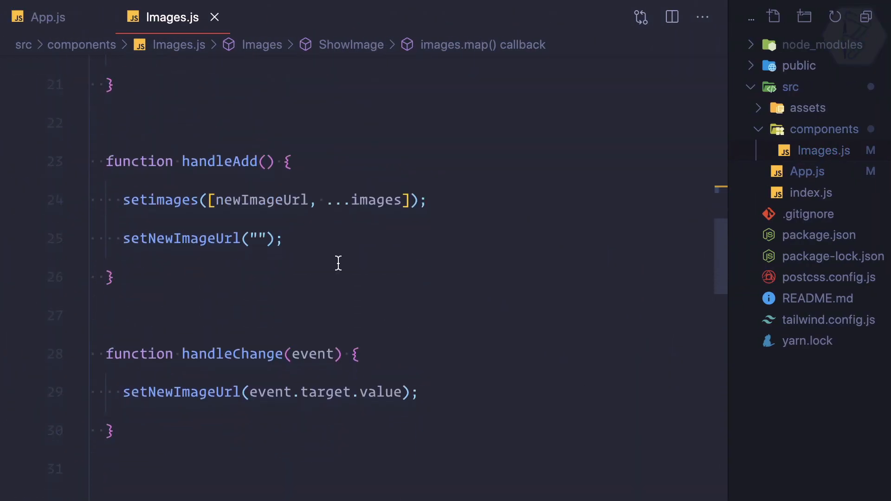
click(185, 160)
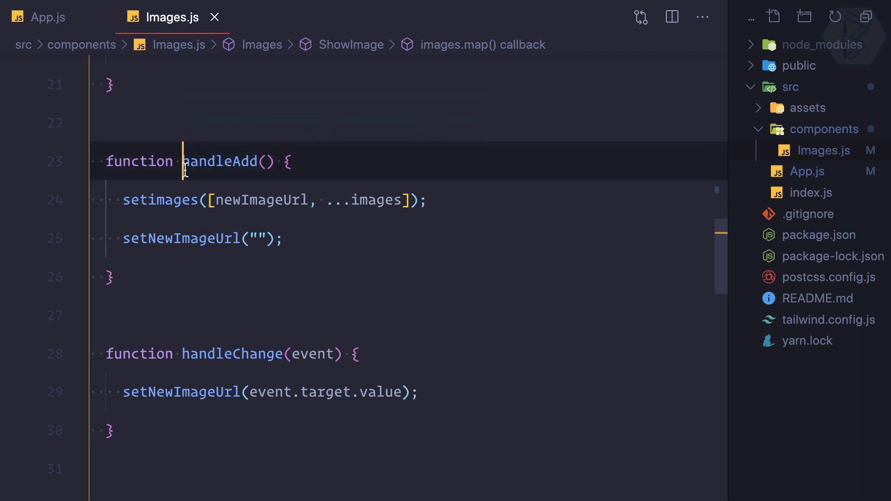
double_click(219, 162)
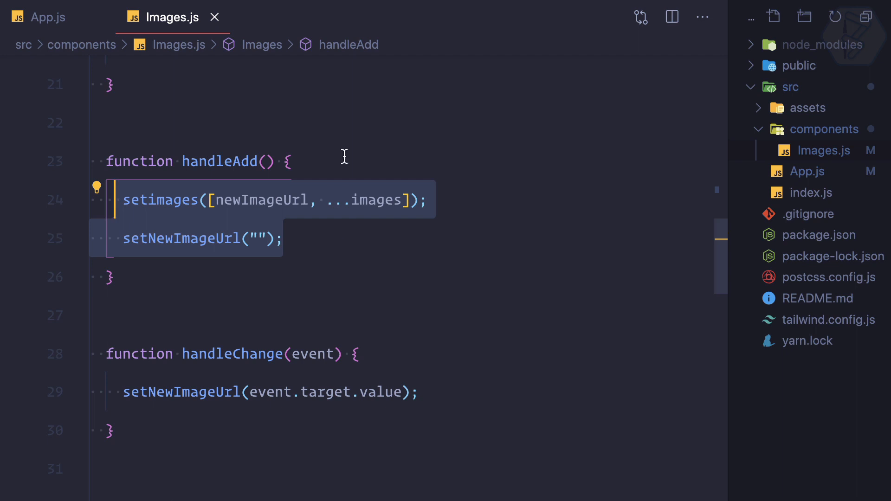
text(if())
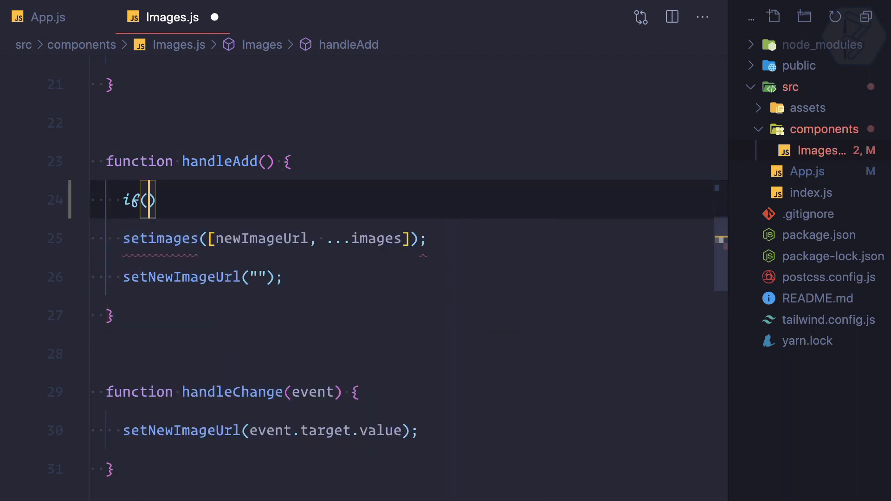
text(newImageUrl)
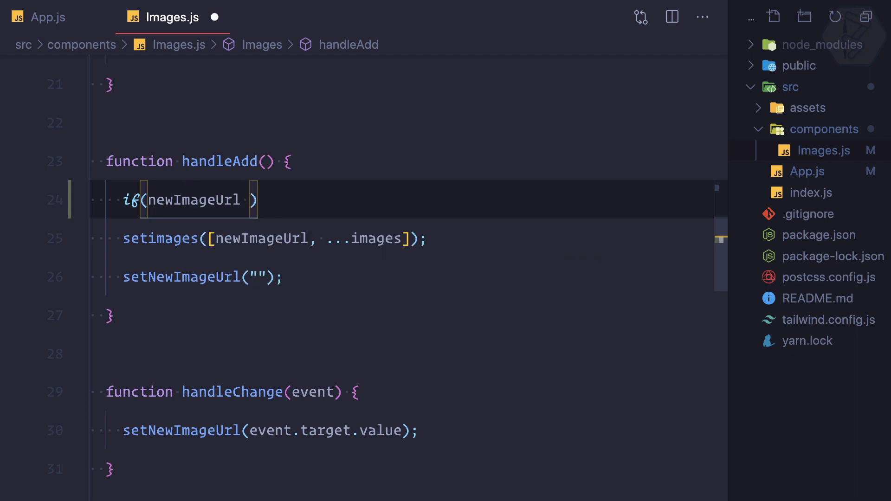
text(!==)
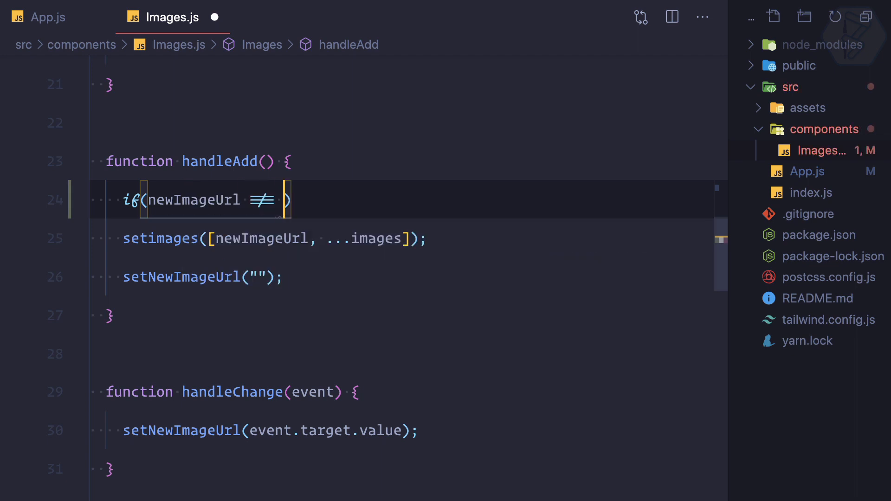
text("")")
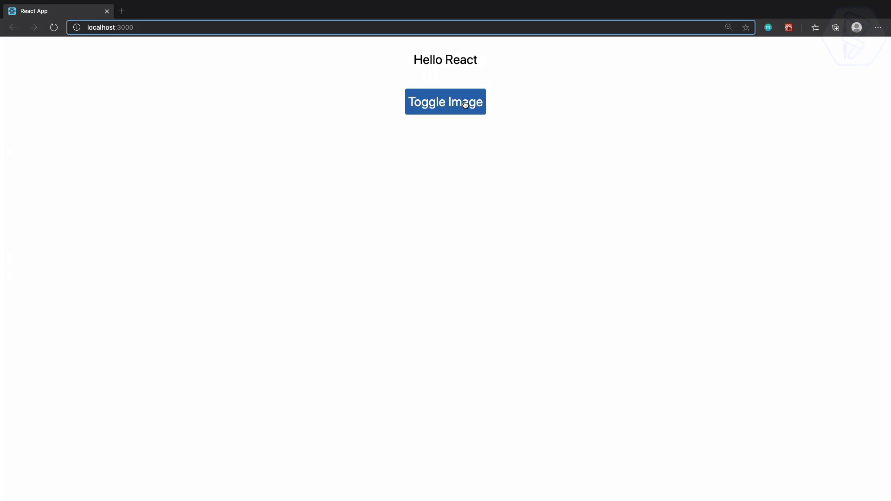
Toggle the gallery back on, showing four photos with no blank slot
click(445, 102)
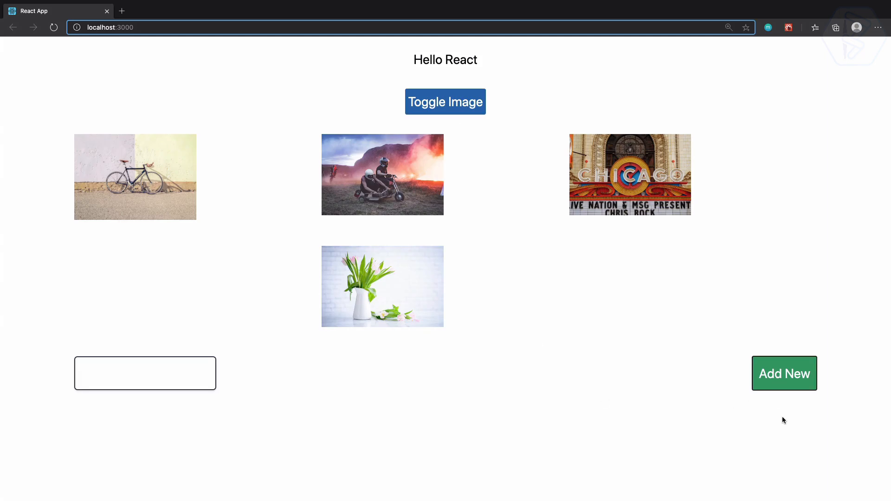
mouse_move(794, 390)
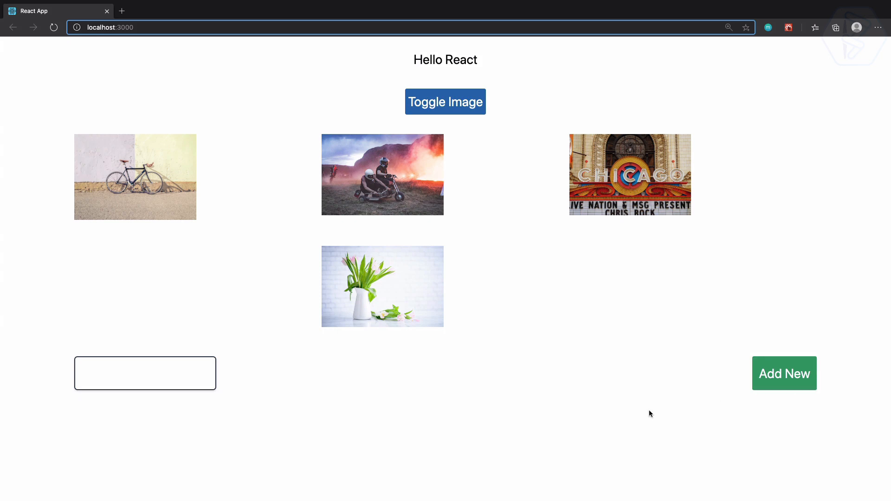
mouse_move(774, 414)
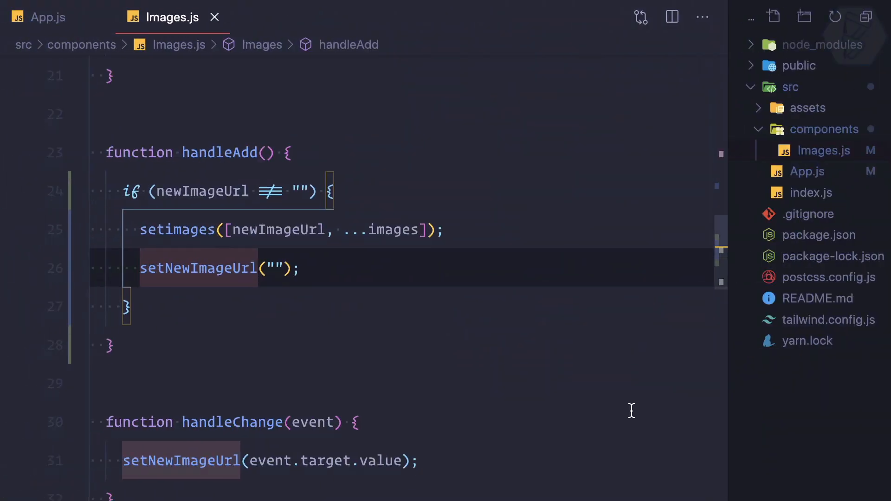
Scroll Images.js to the input and button JSX and begin a disabled attribute
scroll(down, 3)
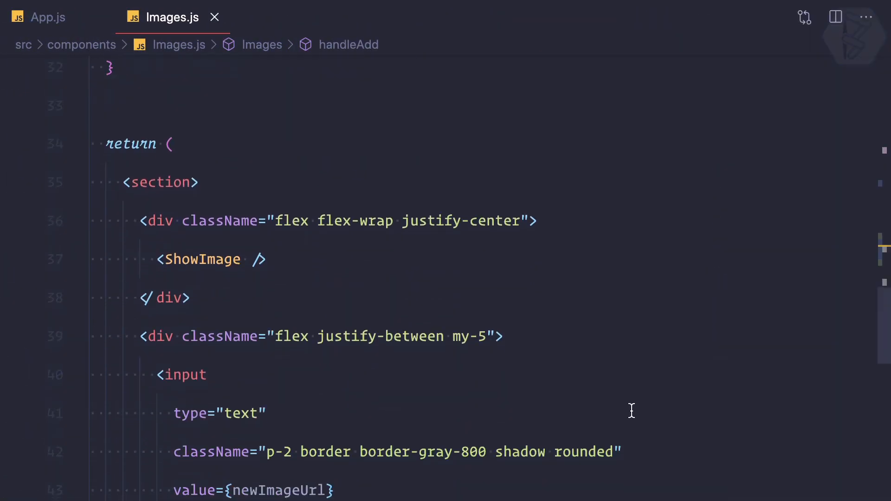
scroll(down, 3)
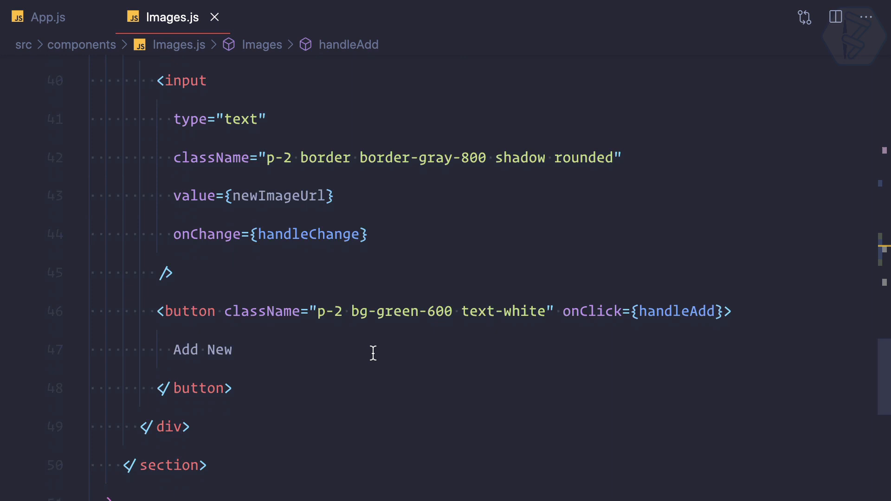
mouse_move(228, 330)
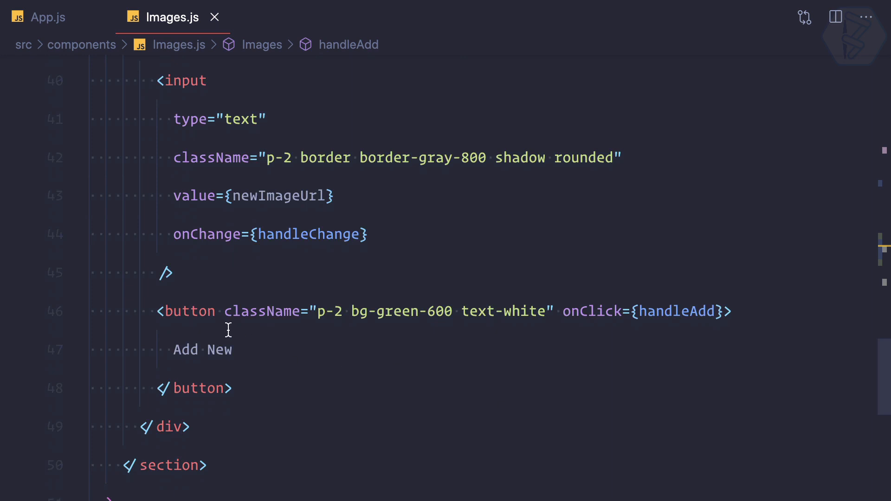
text(disab)
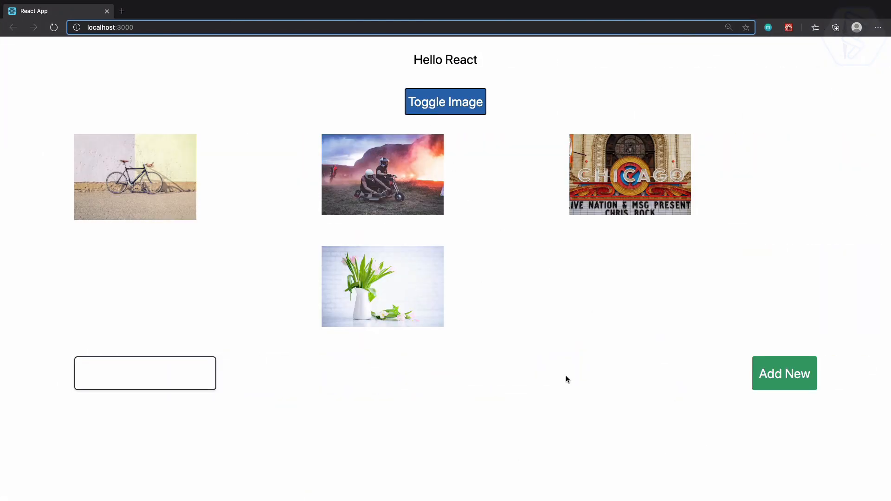
mouse_move(784, 363)
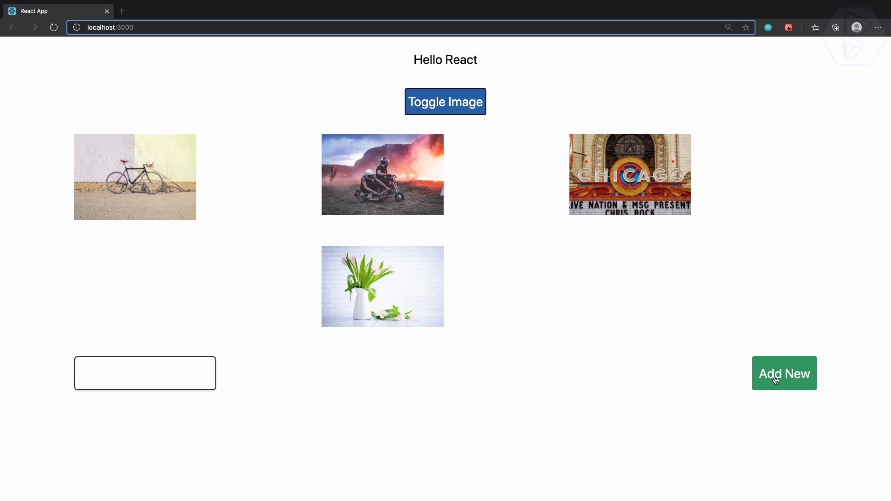
mouse_move(775, 402)
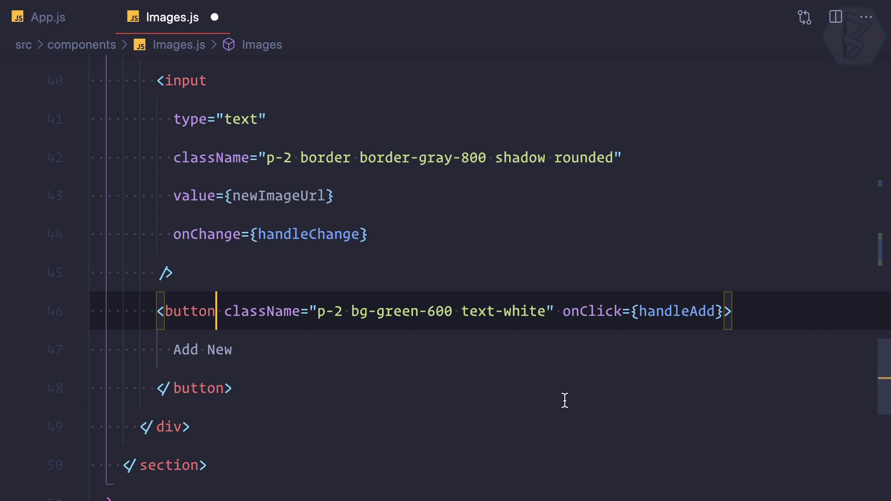
Rewrite the button className as {`p-2 bg-green-600 text-white ${}`} and save
double_click(385, 311)
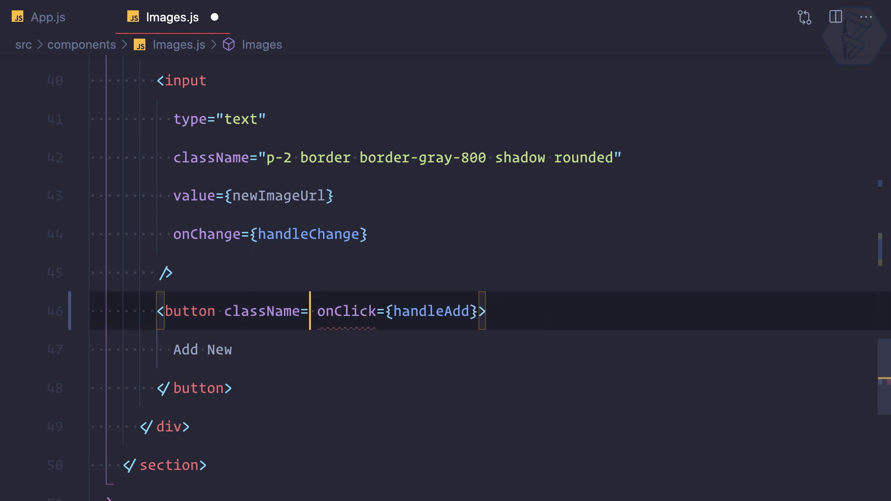
text({})
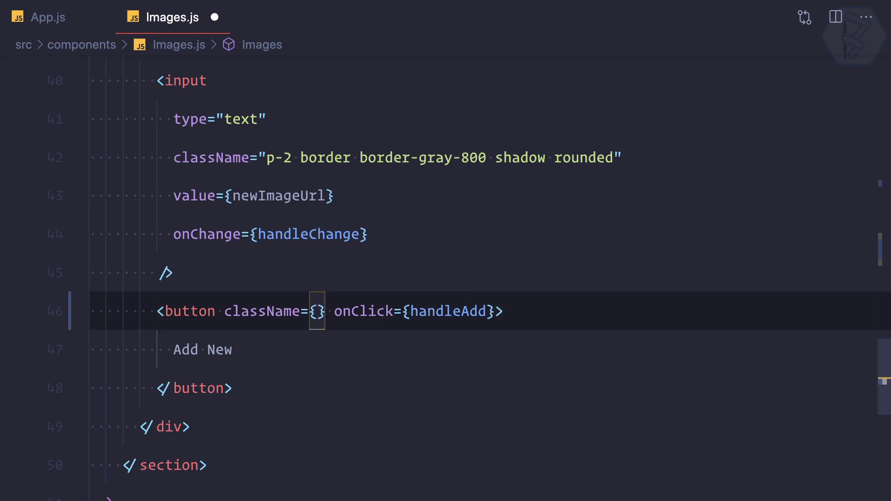
text(``)
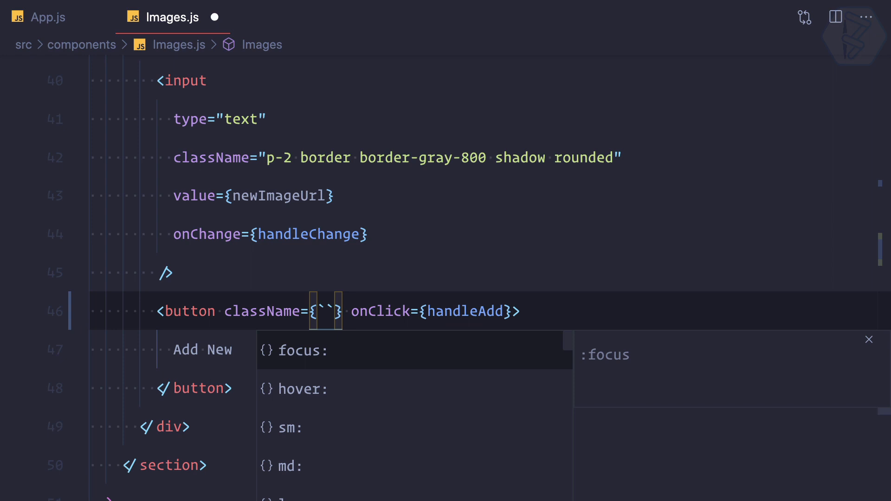
text(p-2 bg-green-600 text-white)
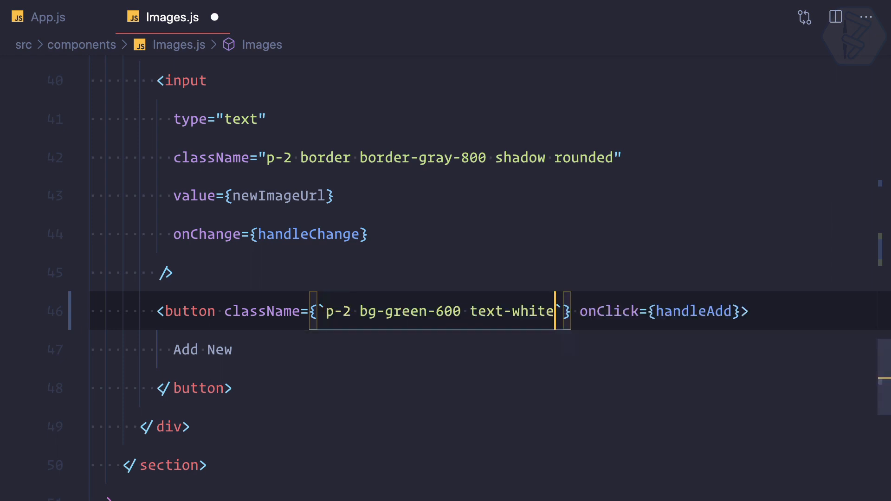
key(ctrl+s)
text( ${)
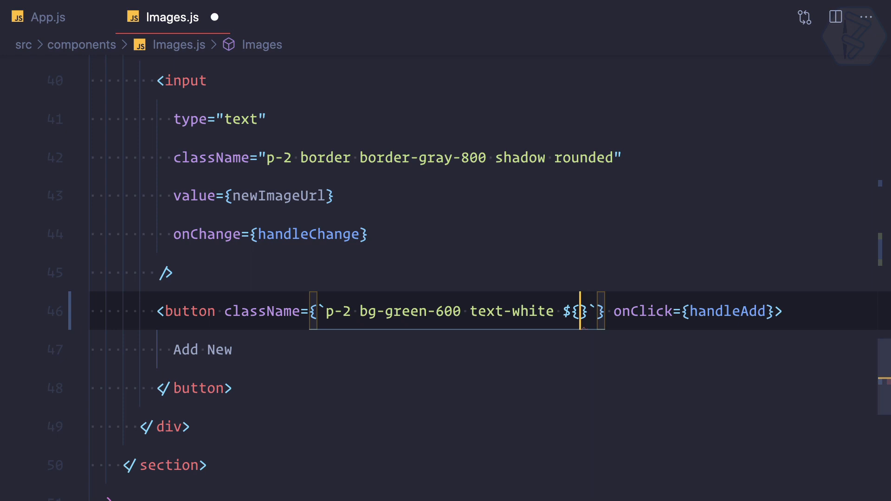
Inside ${}, write the ternary newImageUrl !== "" ? "" : ""
text(newImageUrl !)
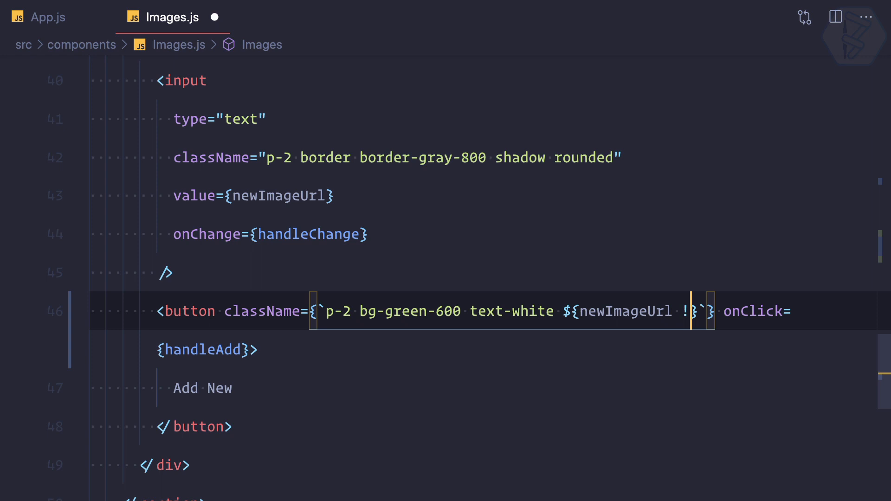
key(Backspace)
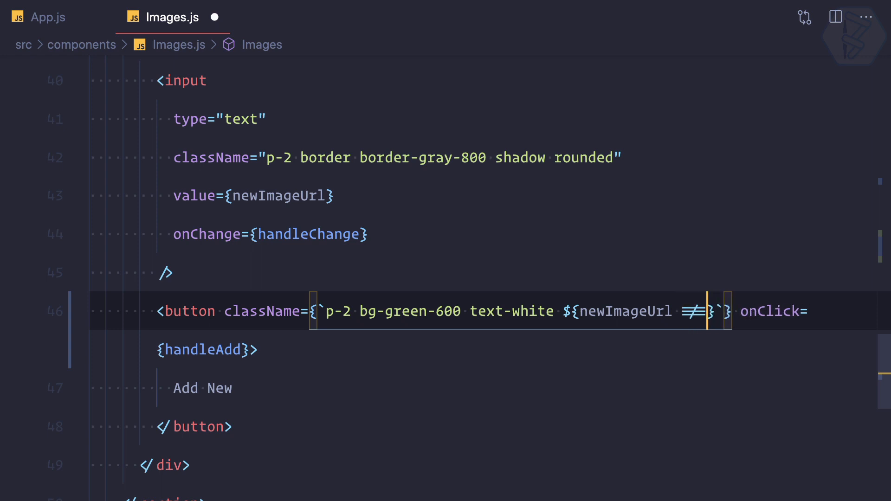
text("")
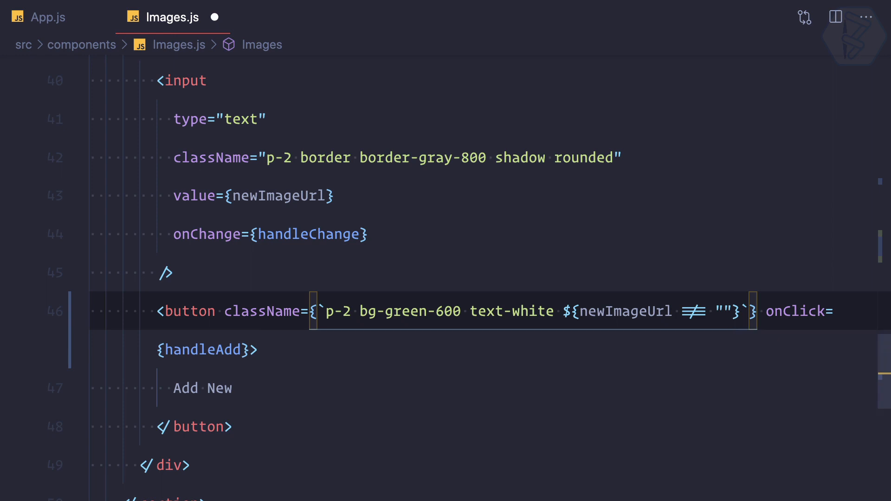
text(?"":)
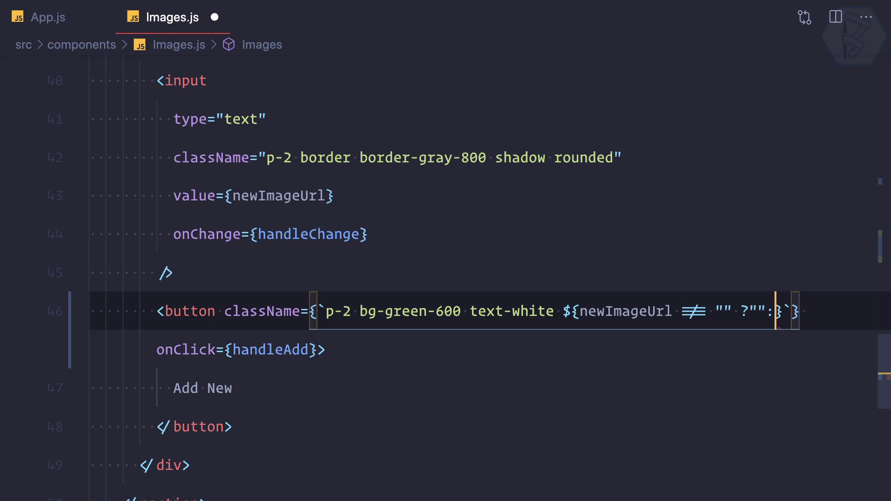
Move bg-green-600 from the static classes into the ternary's non-empty branch
click(437, 311)
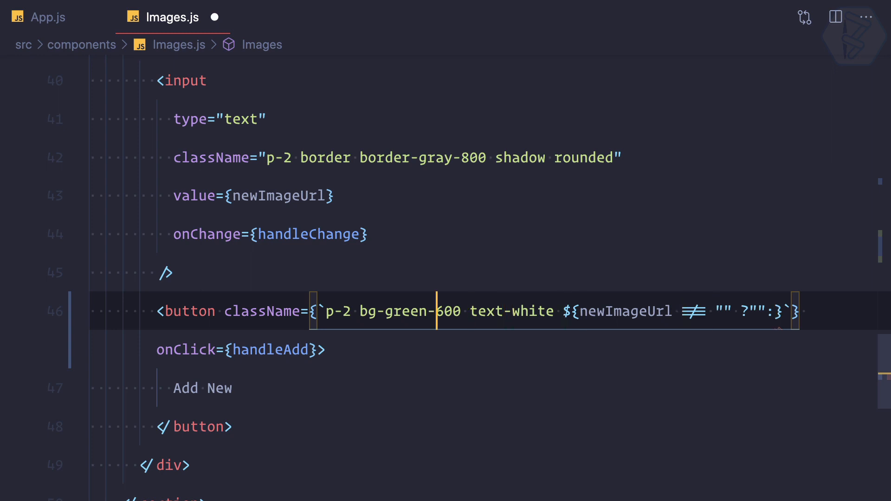
double_click(407, 312)
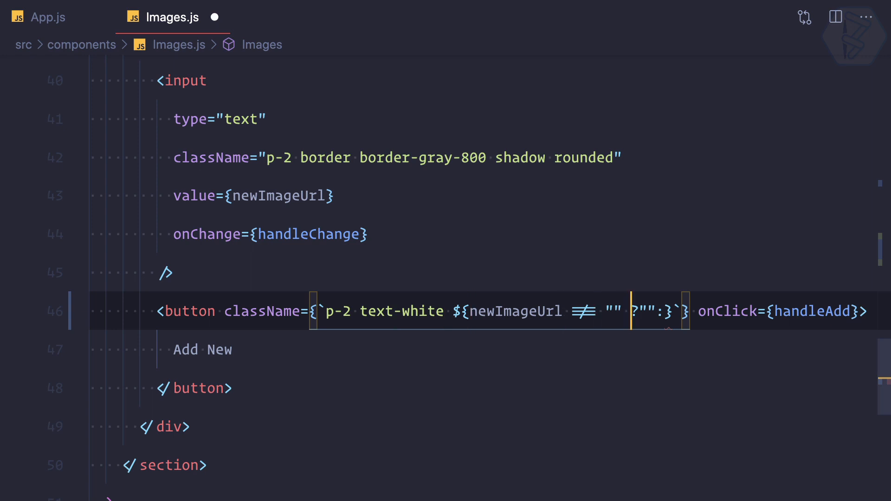
text(bg-green-600)
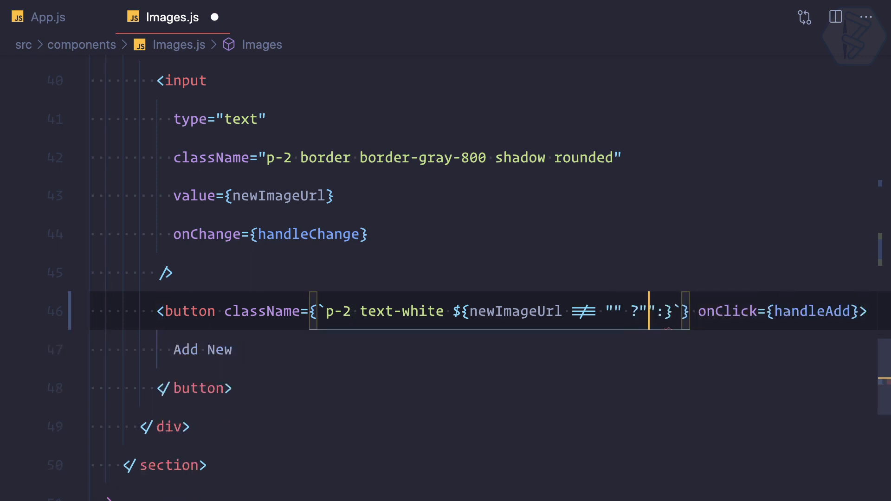
text(bg-green-600)
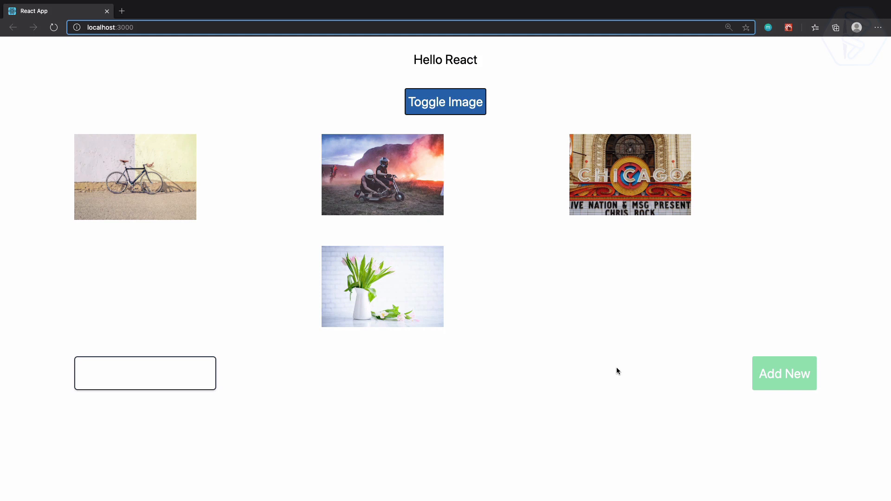
mouse_move(771, 404)
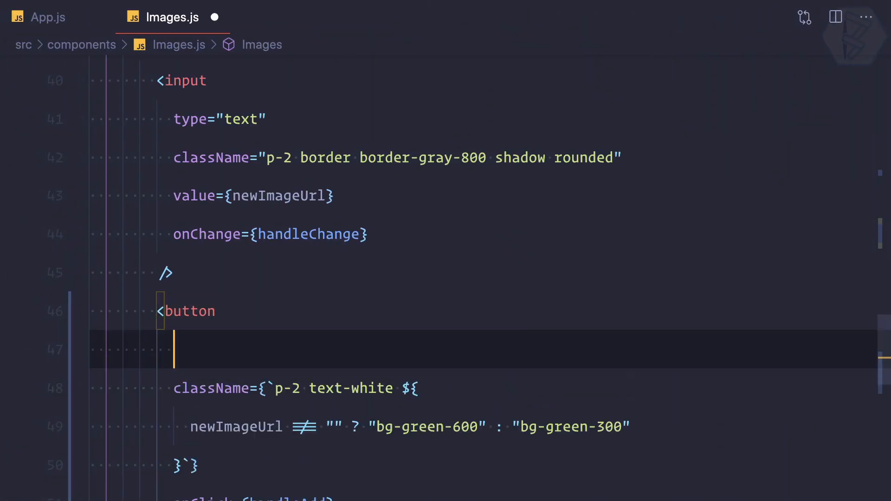
Add disabled={newImageUrl === ""} to the button, adjusting the comparison operator
text(disabled={)
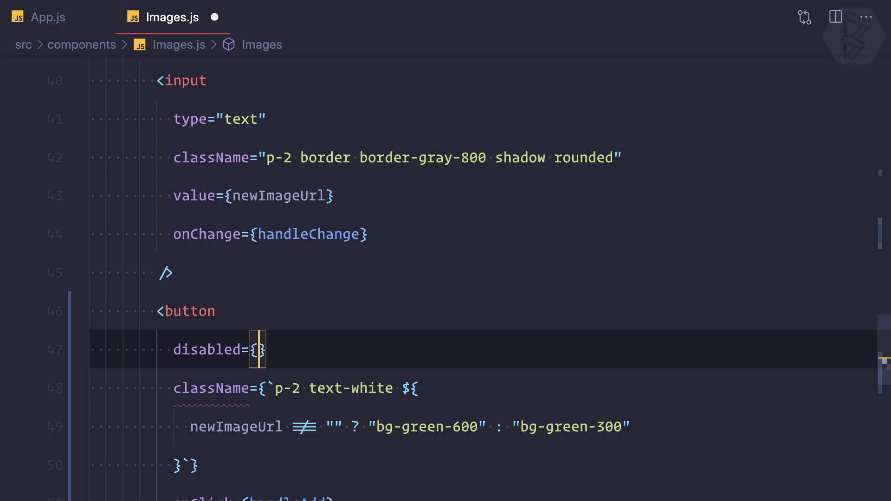
text(newImageUrl)
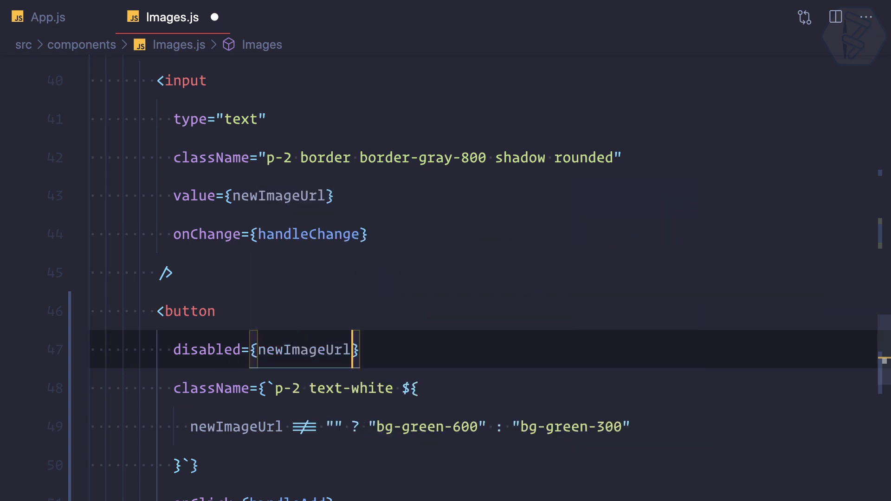
text(!== ")
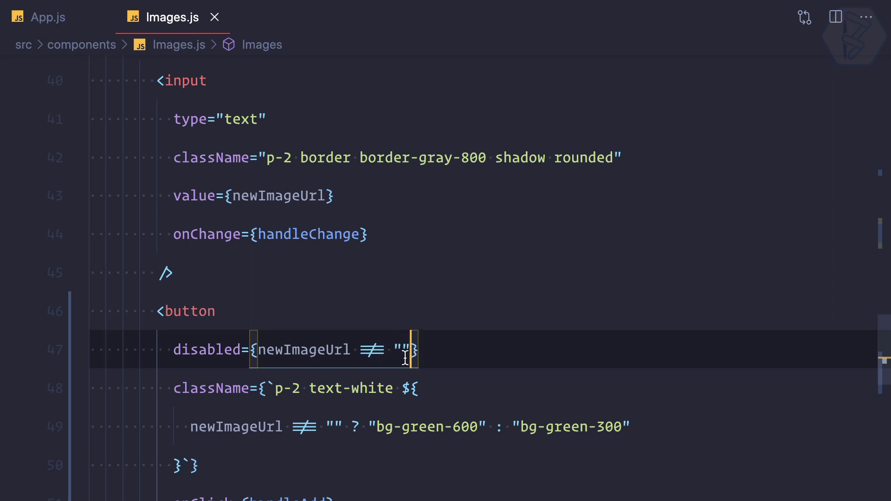
double_click(300, 350)
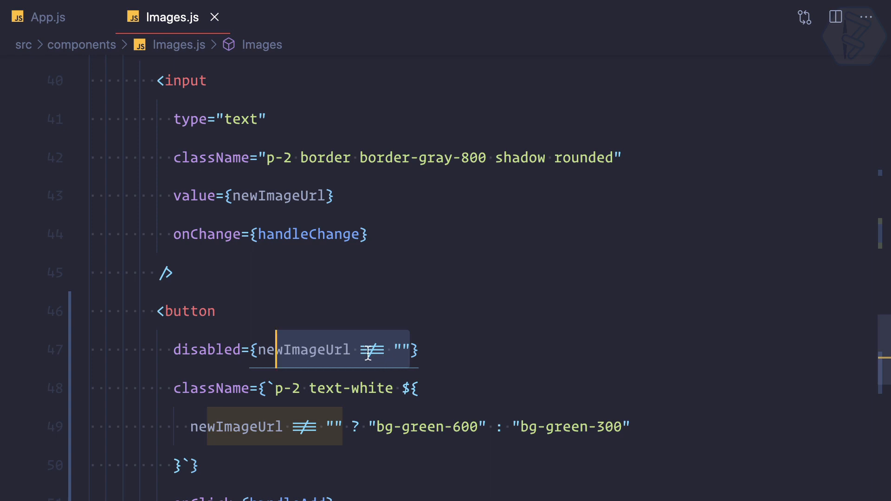
text(=)
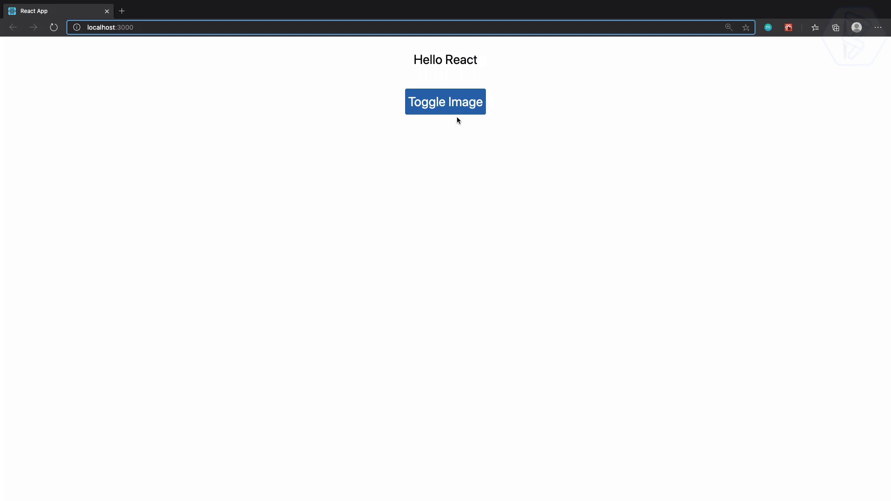
Show the gallery and add the nonsense URL 'asdfasdf', inserting a broken image
click(444, 102)
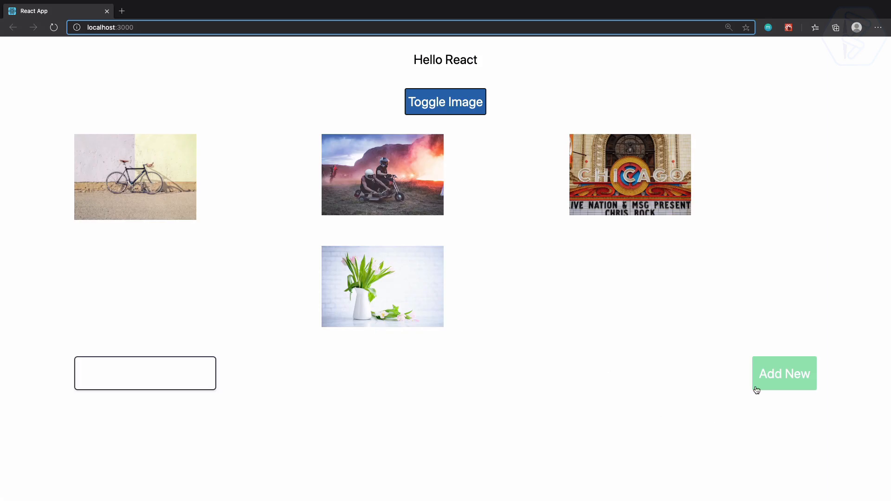
mouse_move(728, 377)
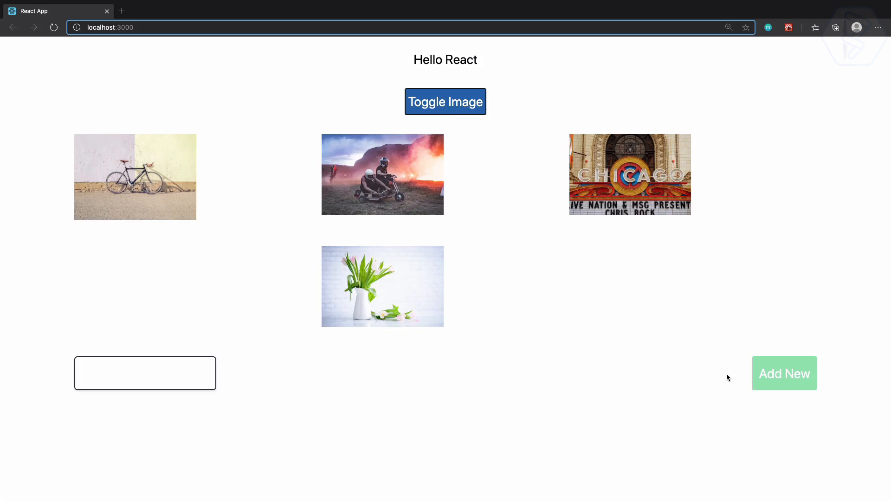
text(asdfasdf)
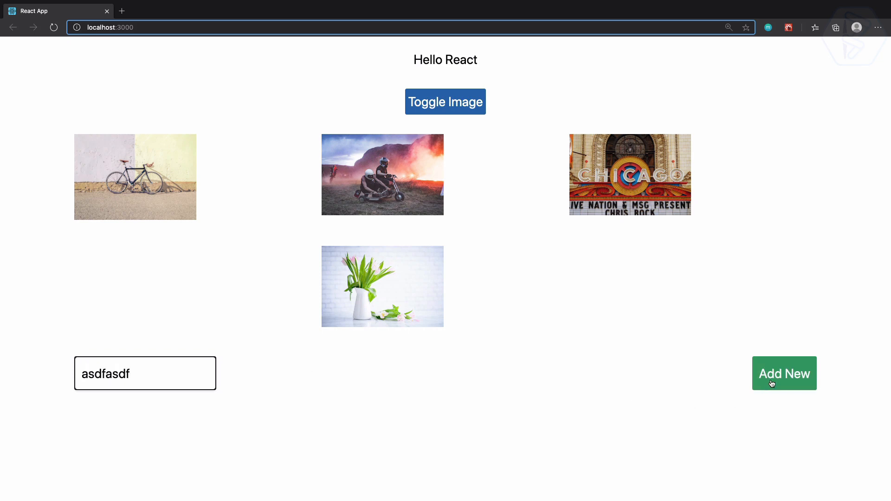
click(784, 373)
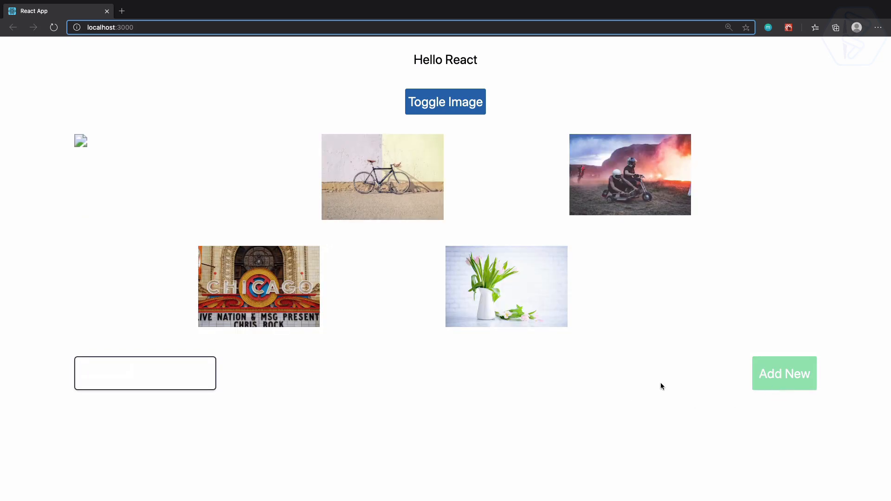
mouse_move(364, 391)
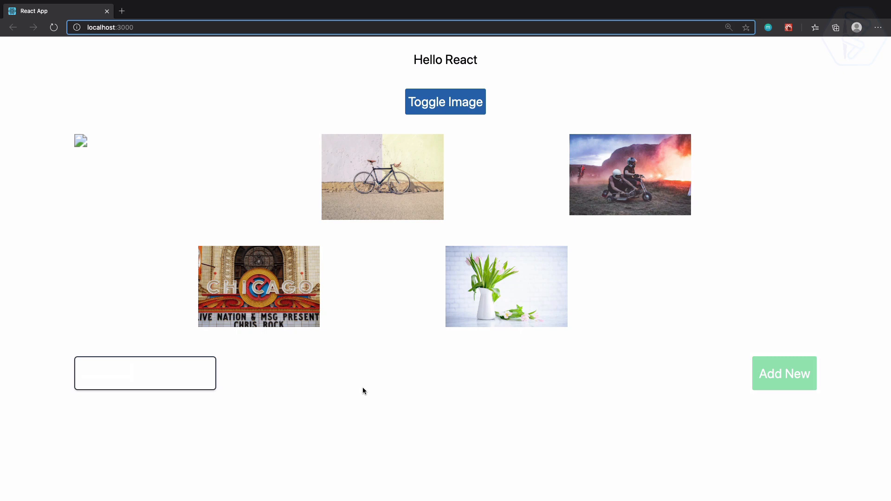
click(444, 102)
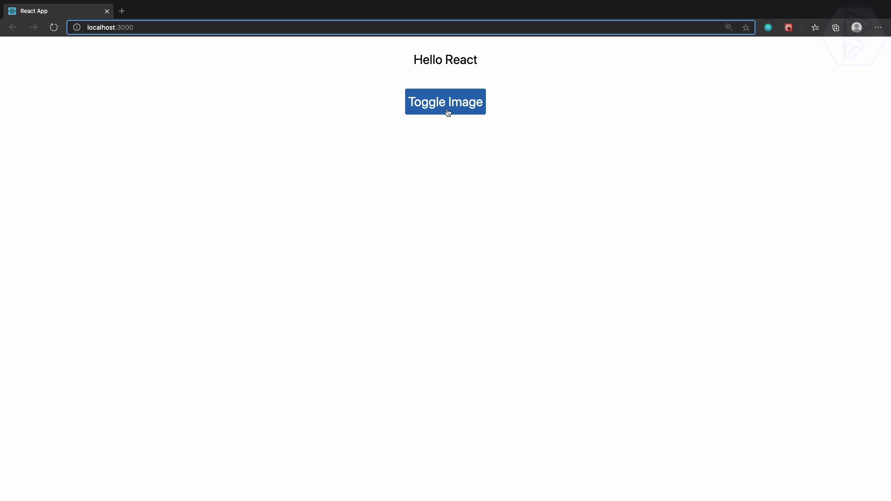
Re-show the gallery, enter 'wf' in the URL field, then reload to reset the page
click(445, 102)
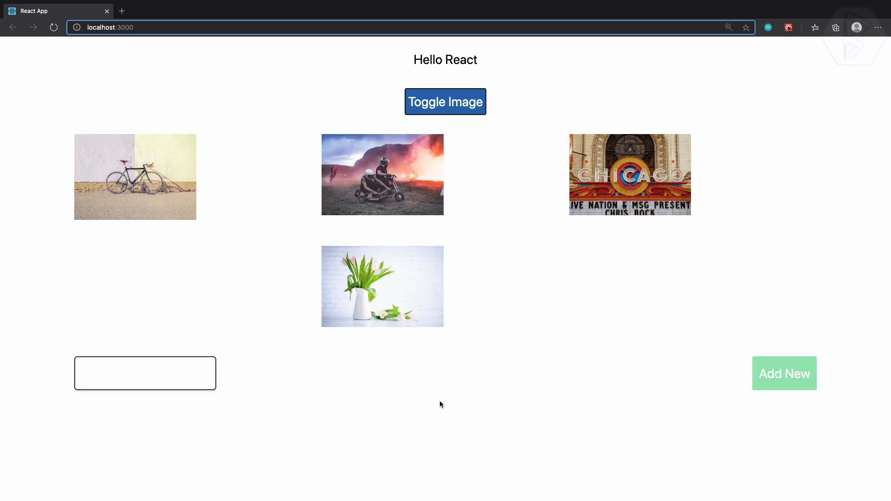
click(145, 373)
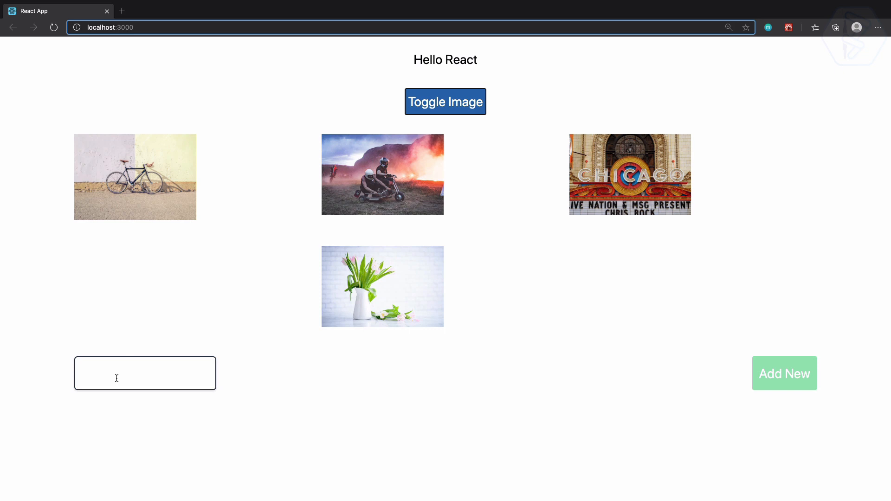
mouse_move(677, 396)
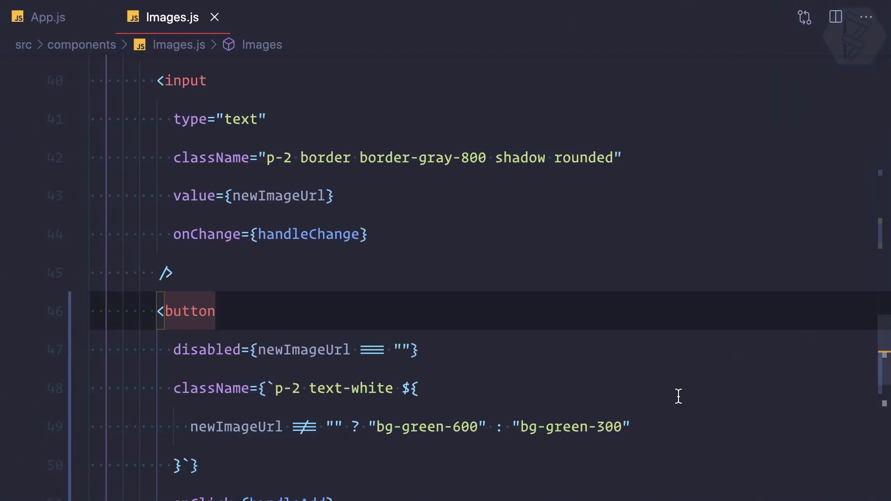
text(wf)
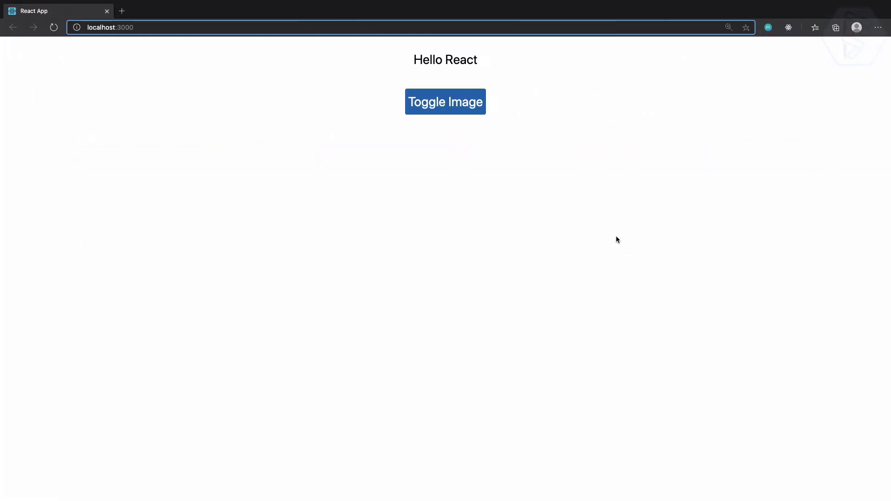
click(445, 102)
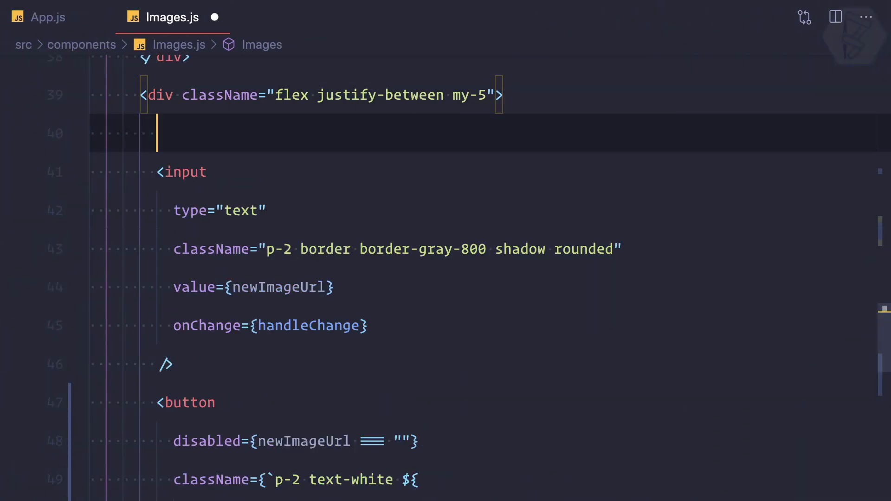
Wrap the URL input in <div className="w-full"> and add w-full to the input's classes, saved
text(const derivedStore = derived(storeA, $storeA => $storeA * 2);)
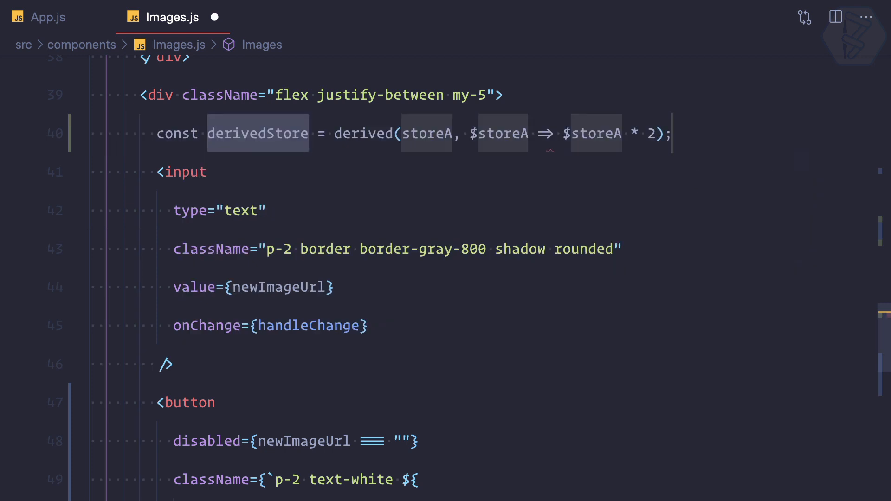
text(<div>)
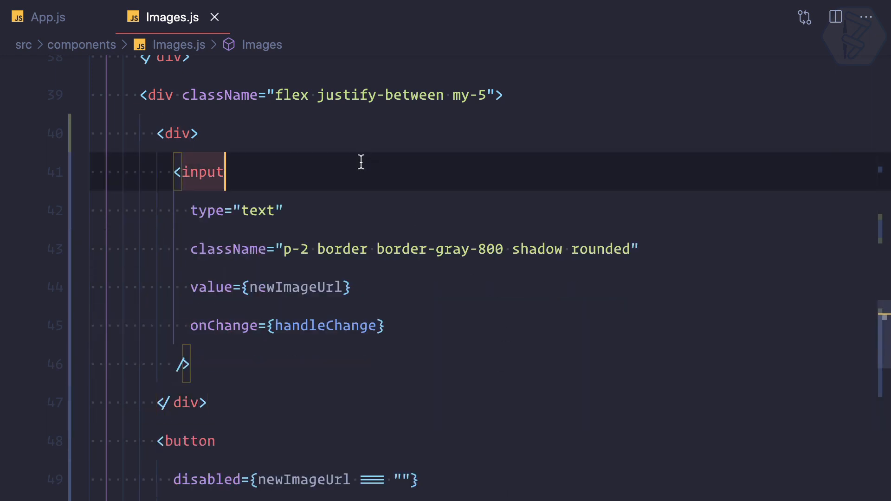
text(className="w-full)
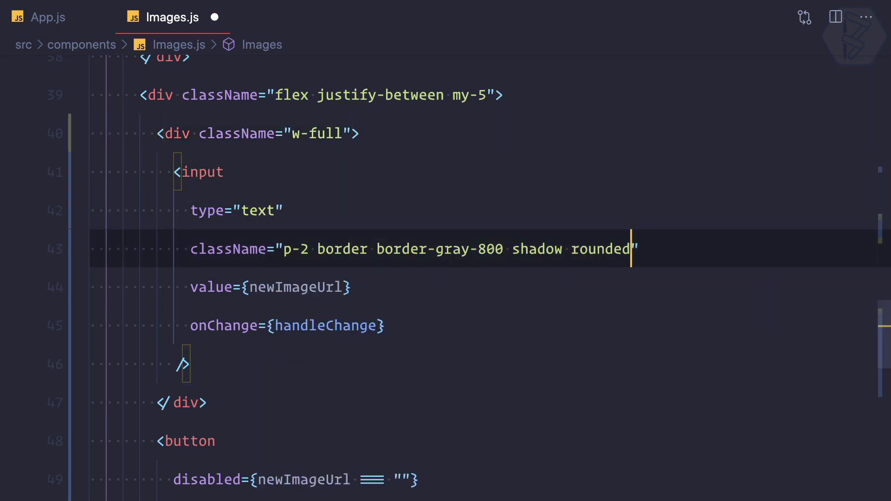
key(alt+tab)
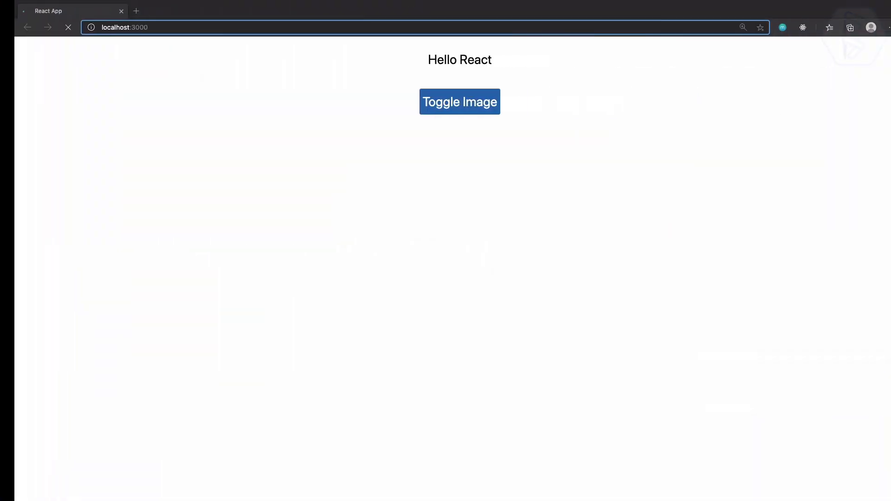
click(459, 102)
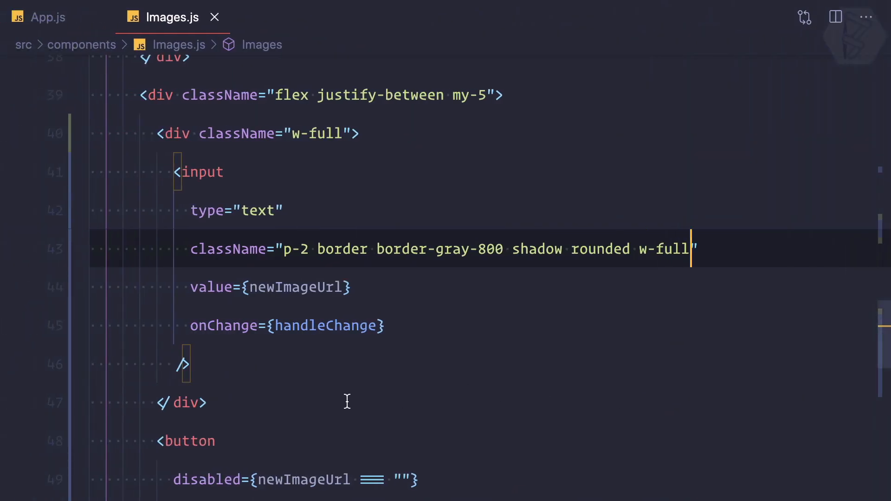
click(375, 134)
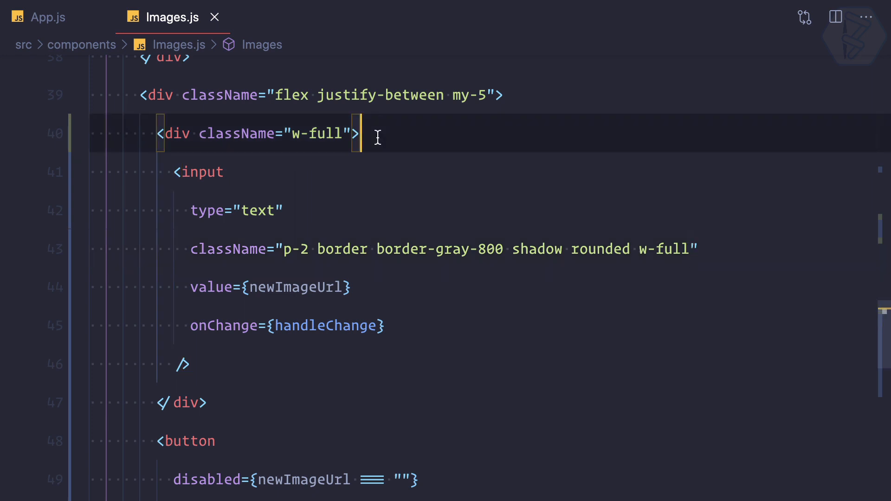
Disable Add when newImageUrl === "" and switch its class between bg-green-600 and bg-green-300
scroll(down, 3)
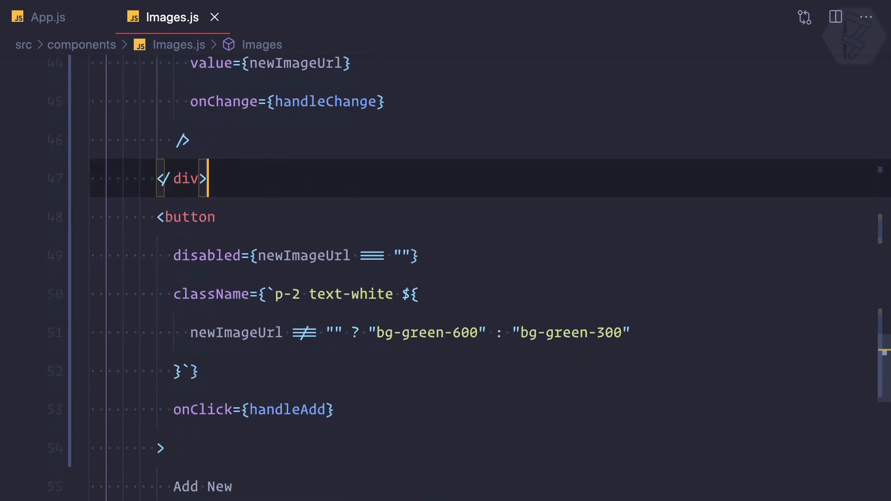
text(<div className="w-full">)
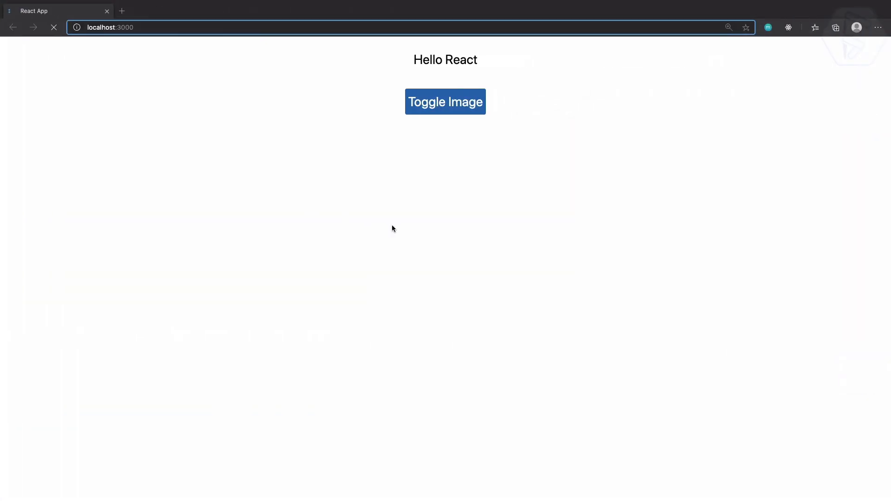
click(444, 102)
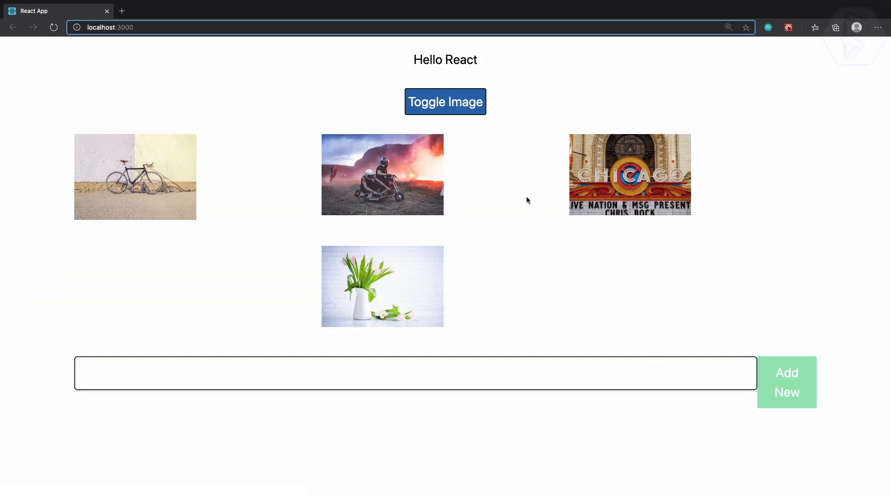
click(445, 102)
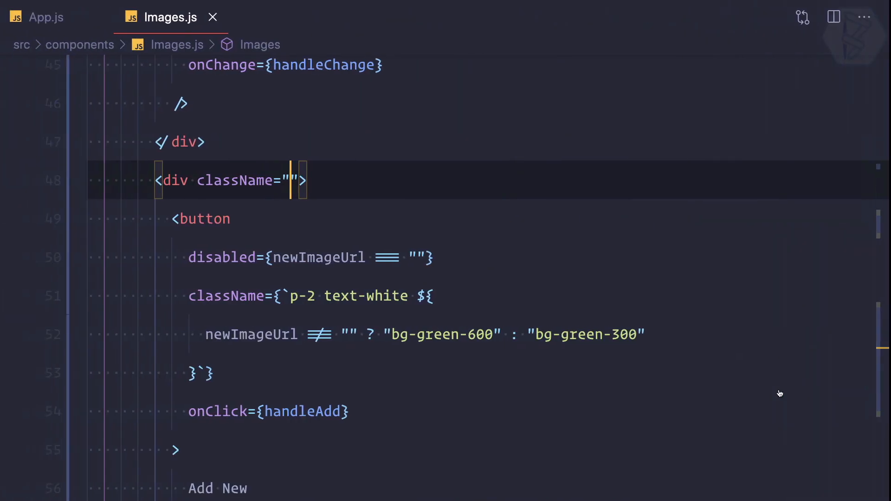
scroll(up, 3)
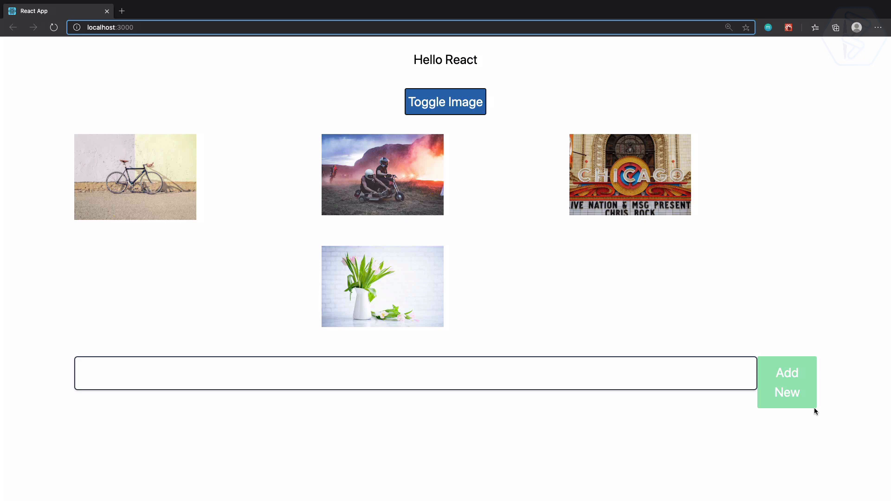
mouse_move(720, 406)
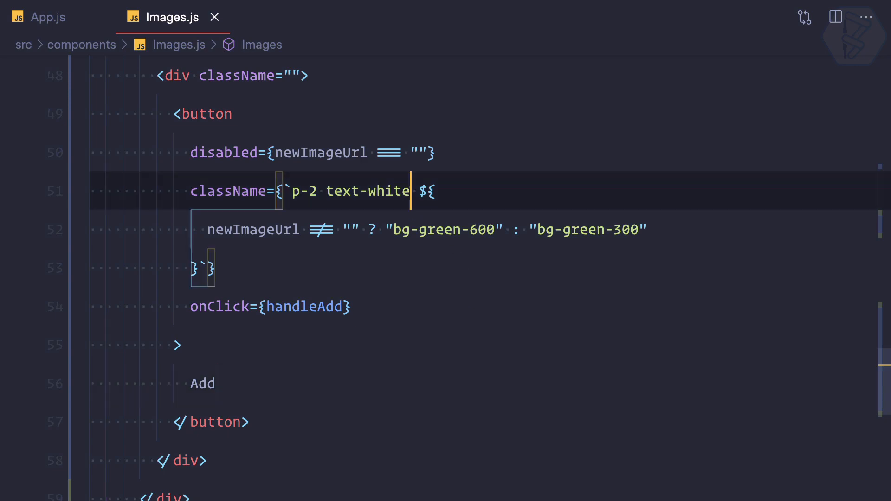
Add ml-2 after text-white in the Add button's className and check the spacing in the browser
text(ml)
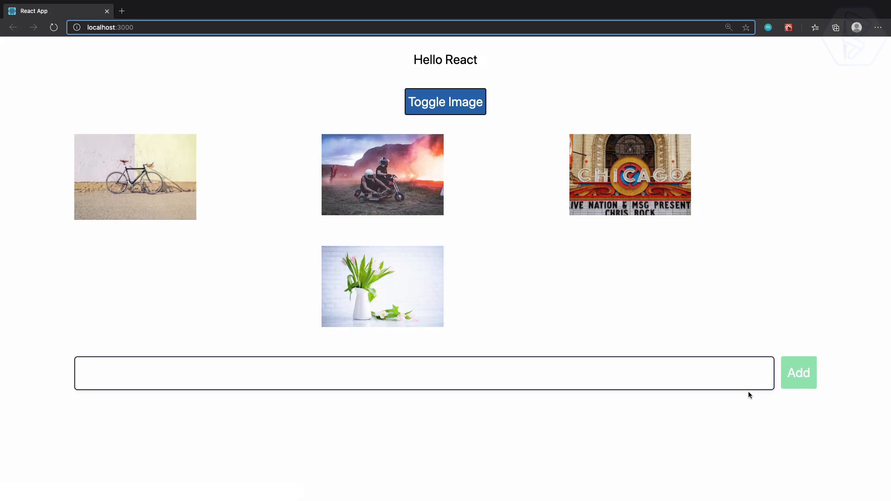
mouse_move(519, 444)
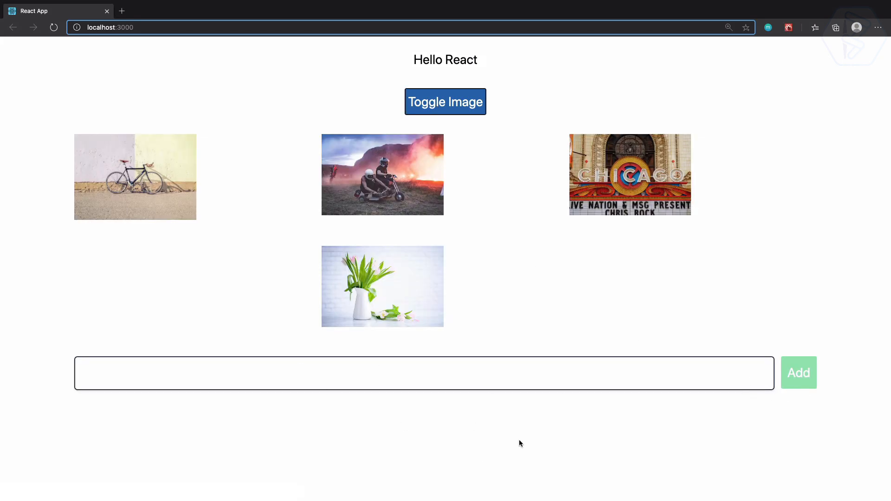
mouse_move(500, 397)
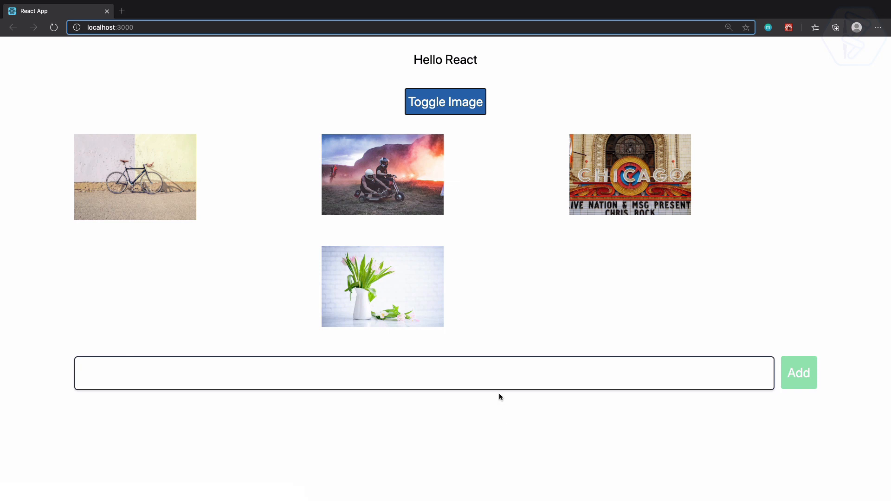
mouse_move(399, 202)
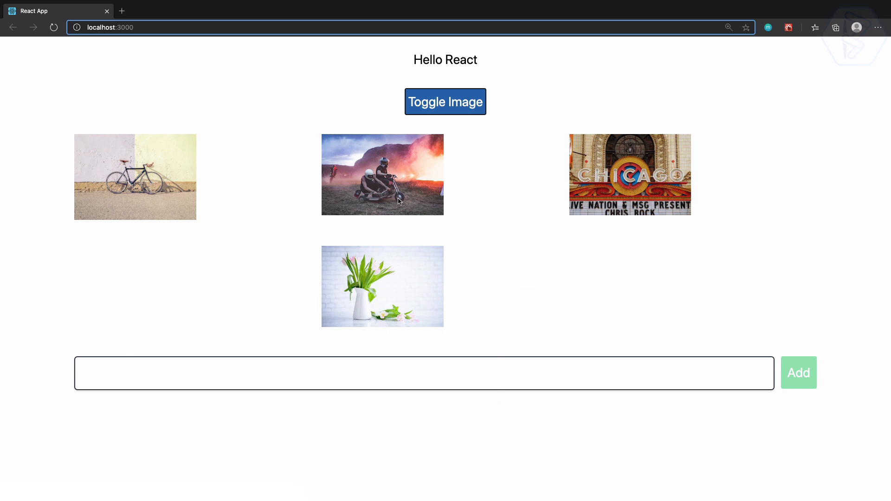
mouse_move(662, 224)
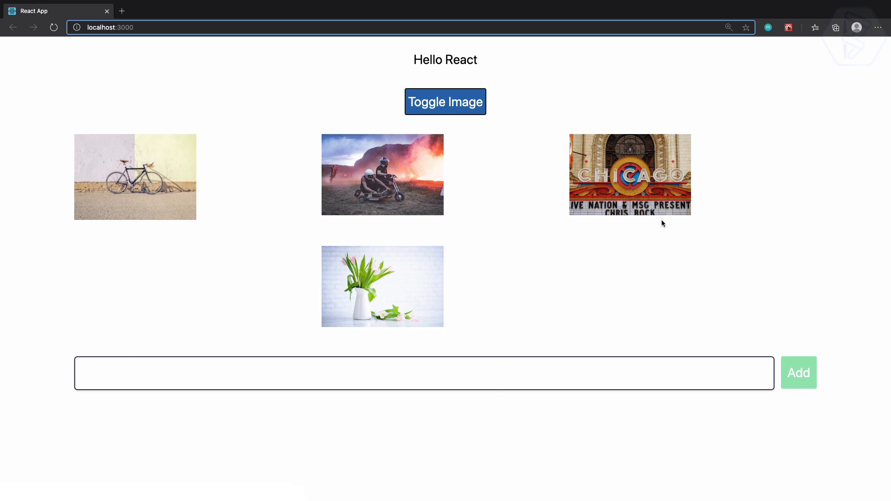
mouse_move(558, 191)
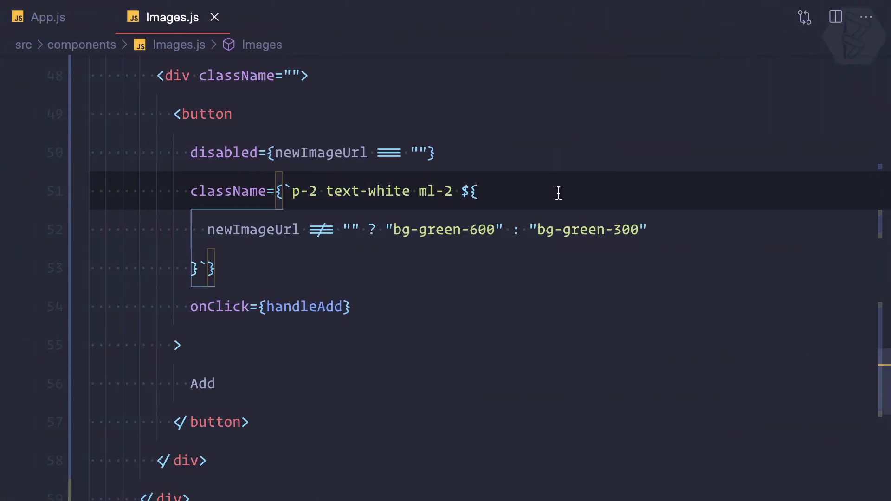
Inspect the w-1/3 my-4 image wrapper divs in Edge DevTools, then return to Images.js
scroll(up, 3)
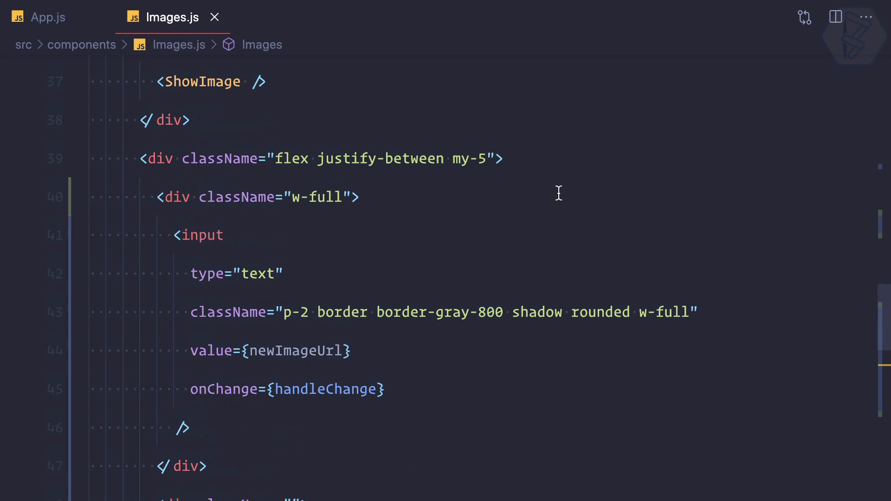
scroll(up, 3)
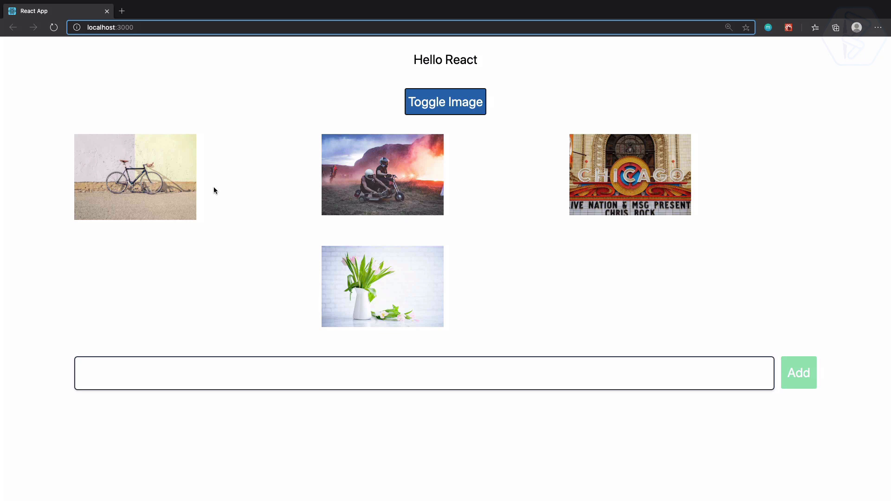
mouse_move(224, 104)
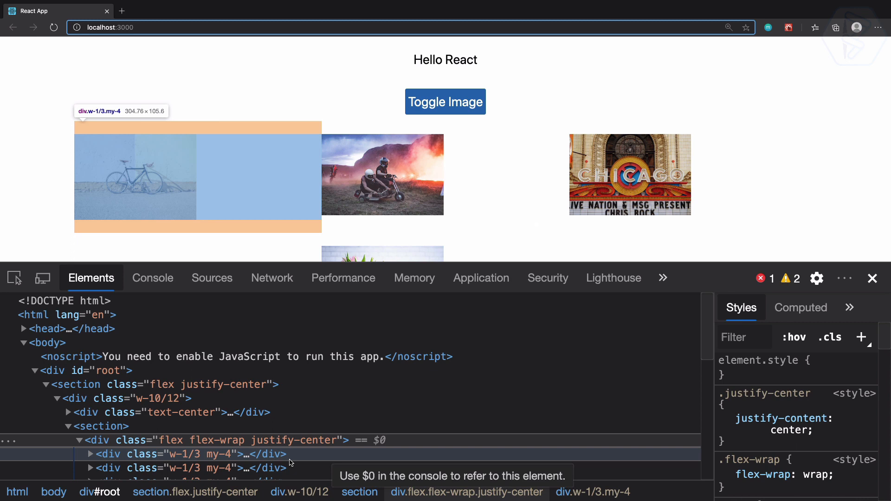
mouse_move(201, 457)
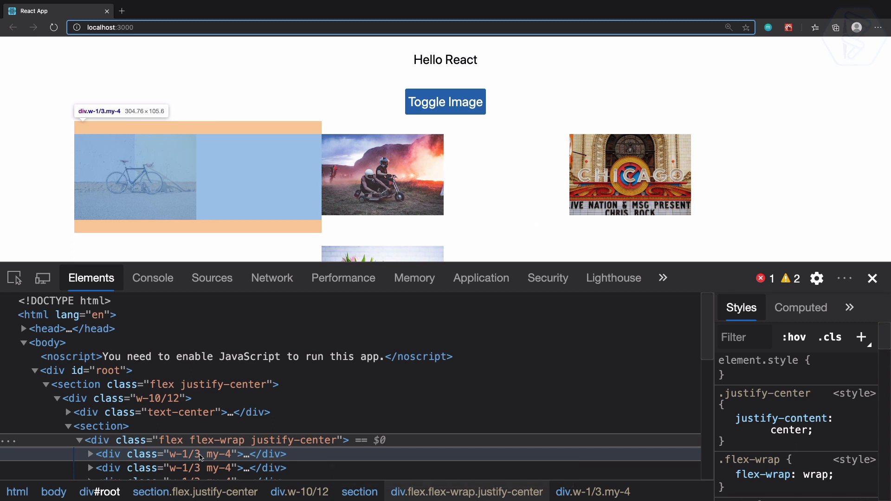
click(193, 454)
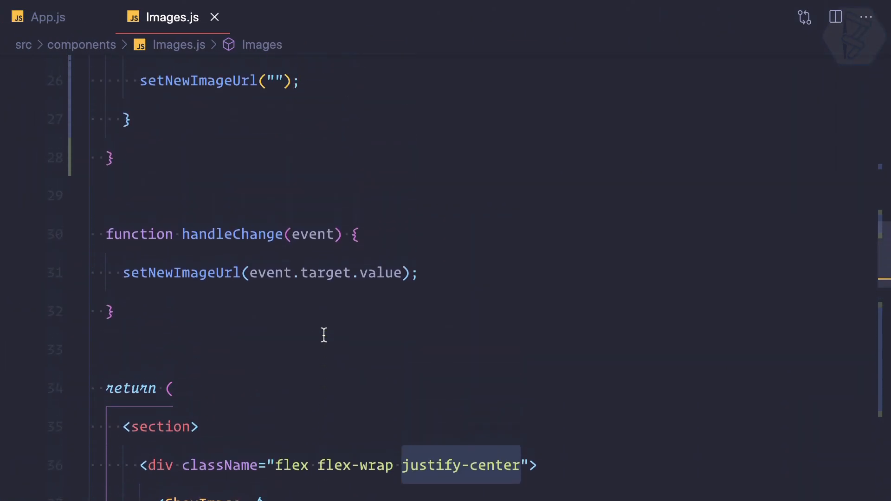
Add text-center after my-4 in the ShowImage wrapper's className and save
scroll(up, 3)
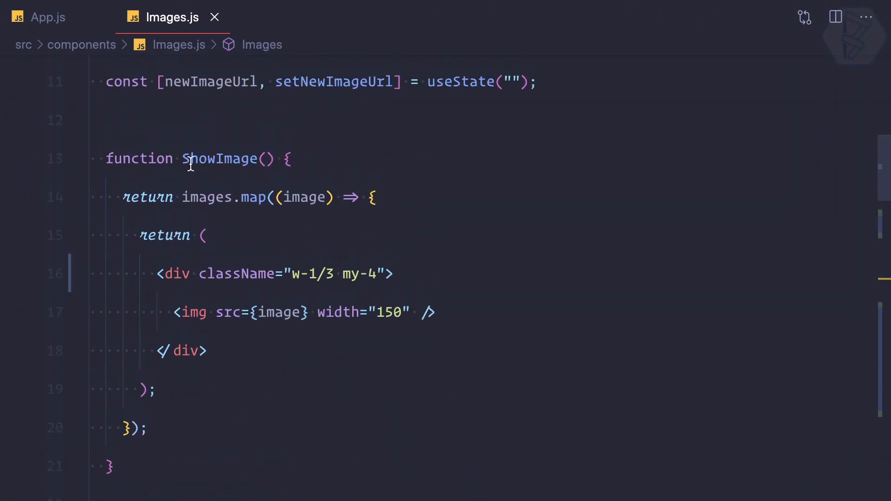
click(376, 274)
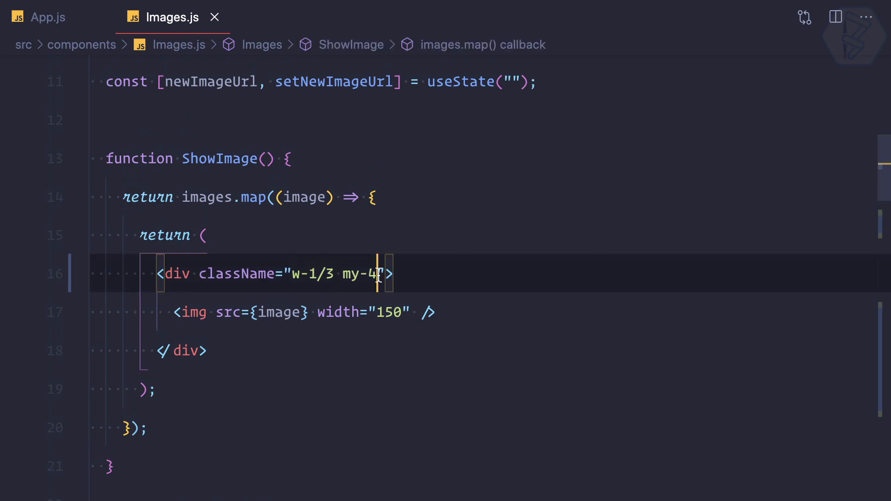
text(text-center)
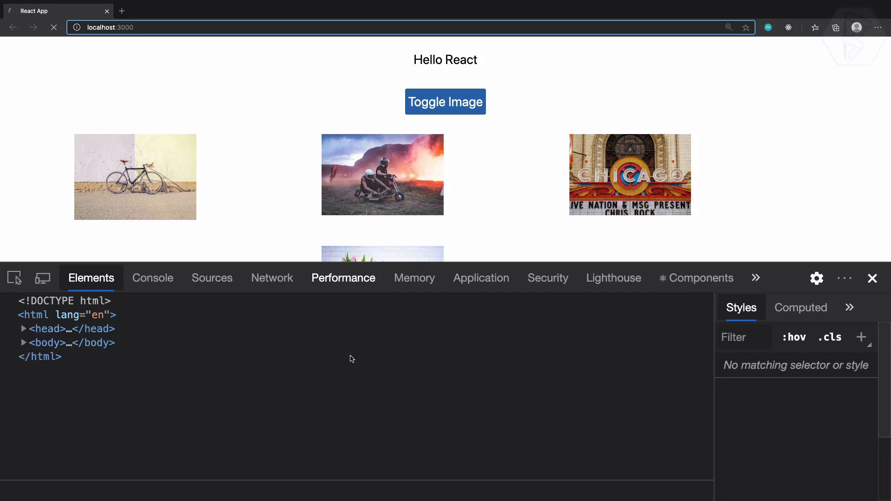
Inspect the bike image, select the second wrapper div and live-add flex and a justify class via .cls
click(444, 102)
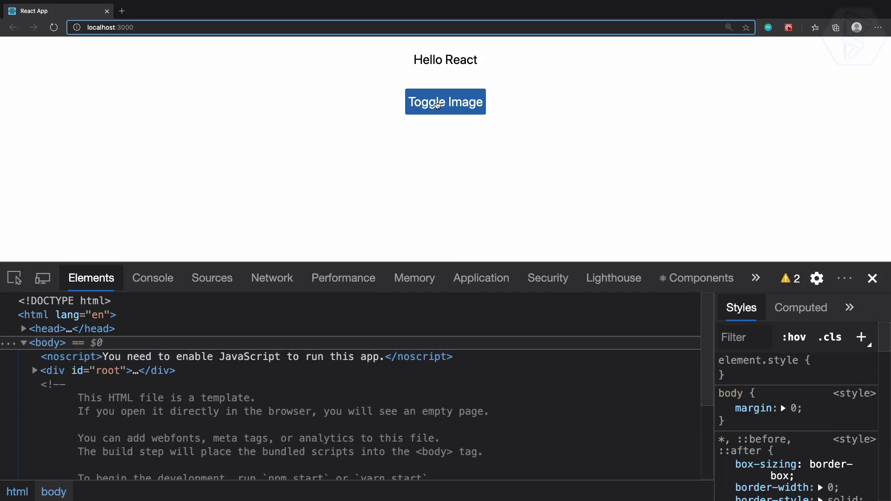
right_click(114, 177)
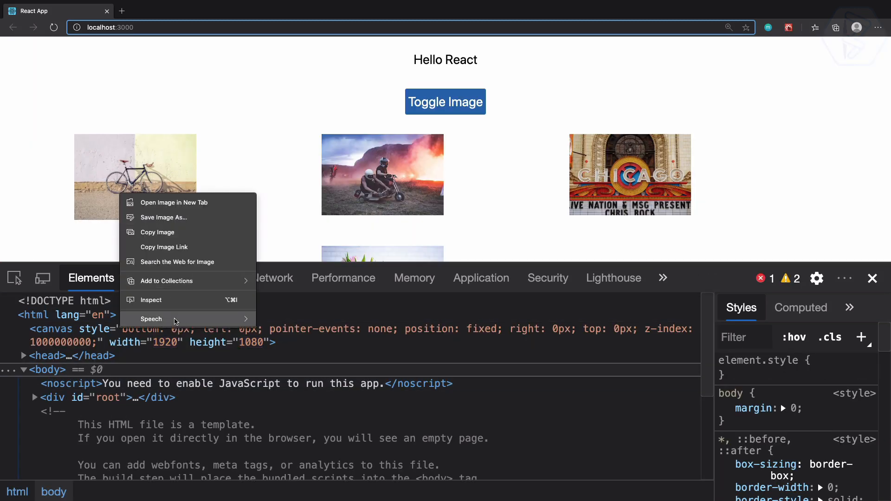
click(152, 299)
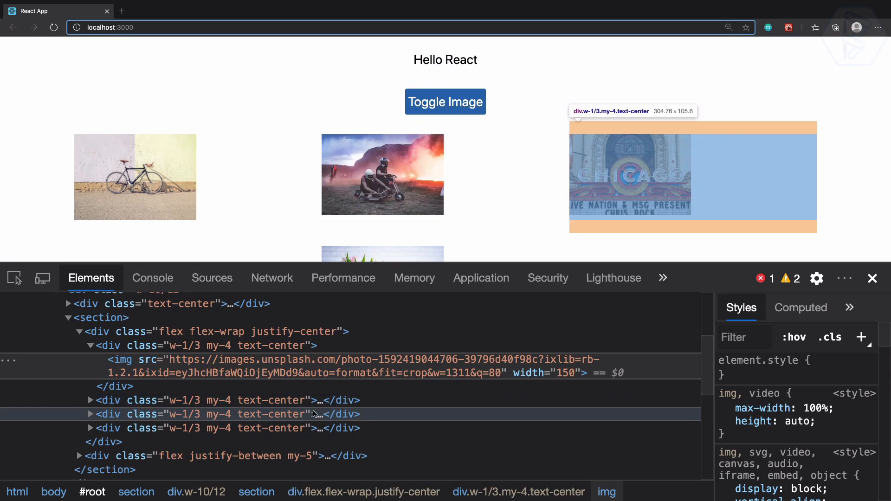
click(230, 400)
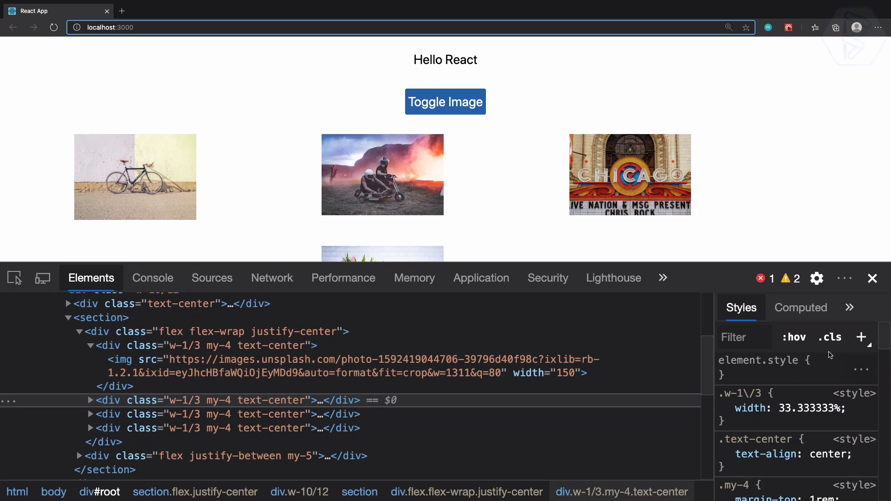
click(829, 337)
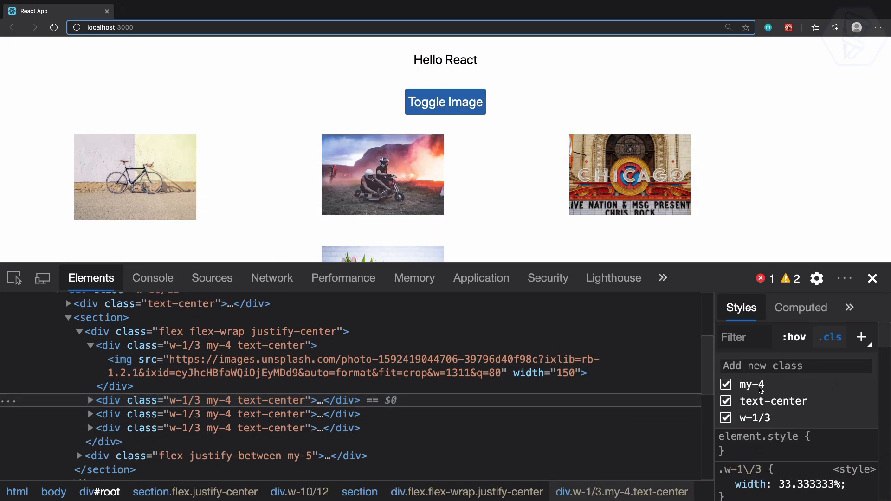
click(726, 401)
text(flex j)
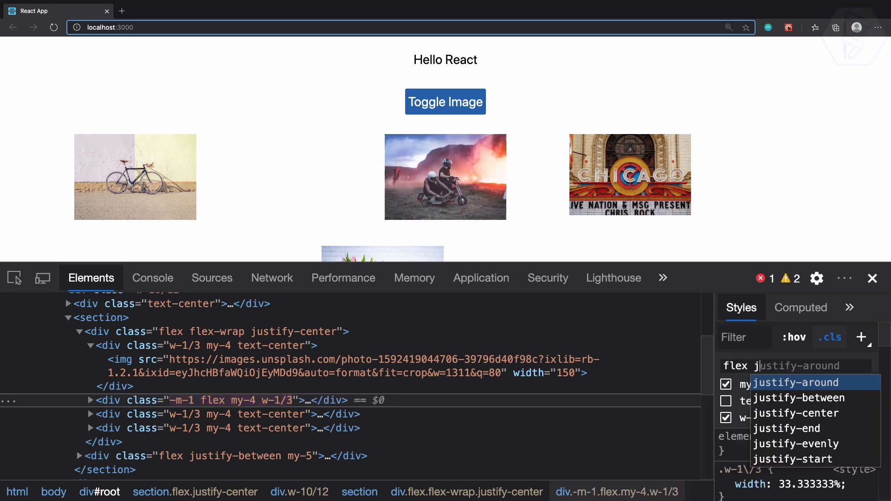
click(794, 413)
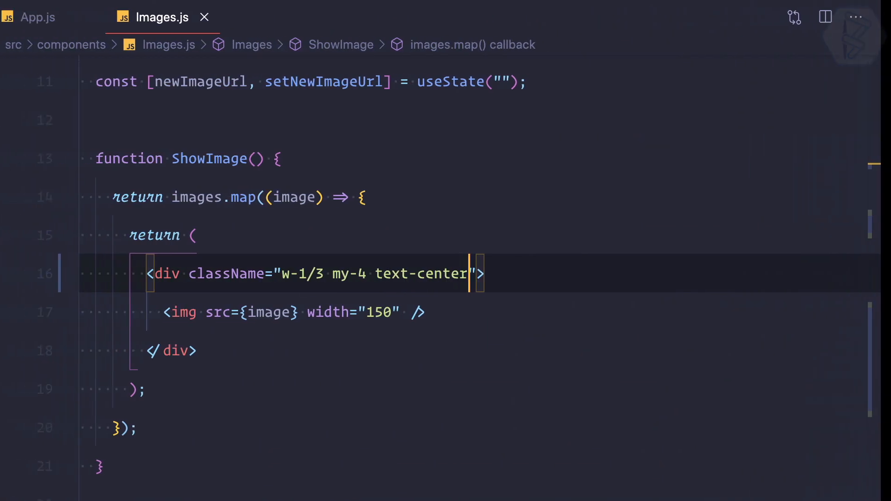
Add flex justify-center to the wrapper div className, save, and confirm the images centered after reload
text(flex justify-center)
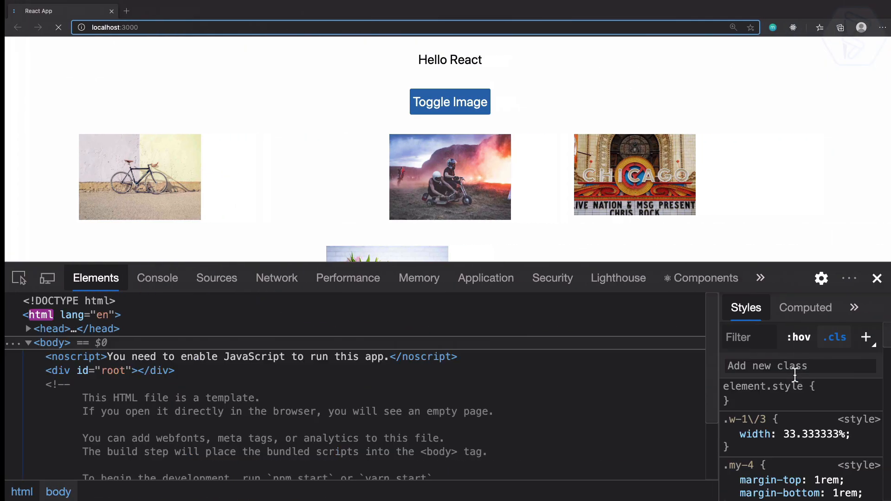
click(450, 102)
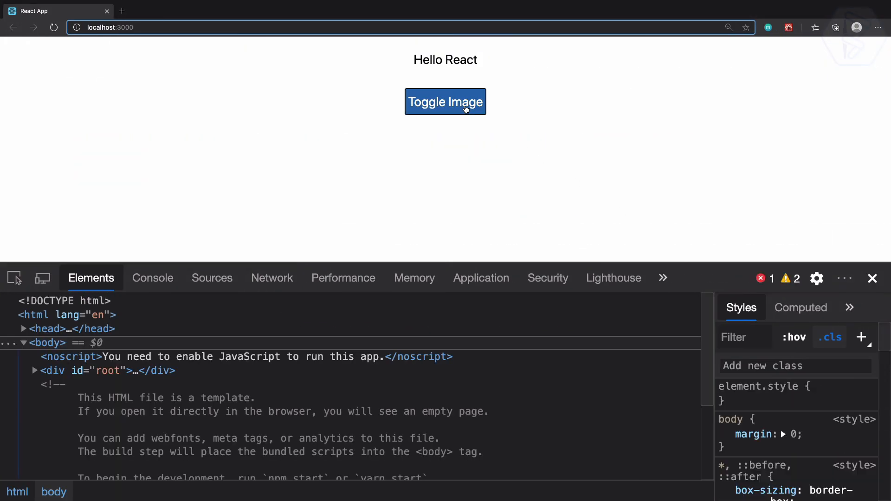
click(445, 102)
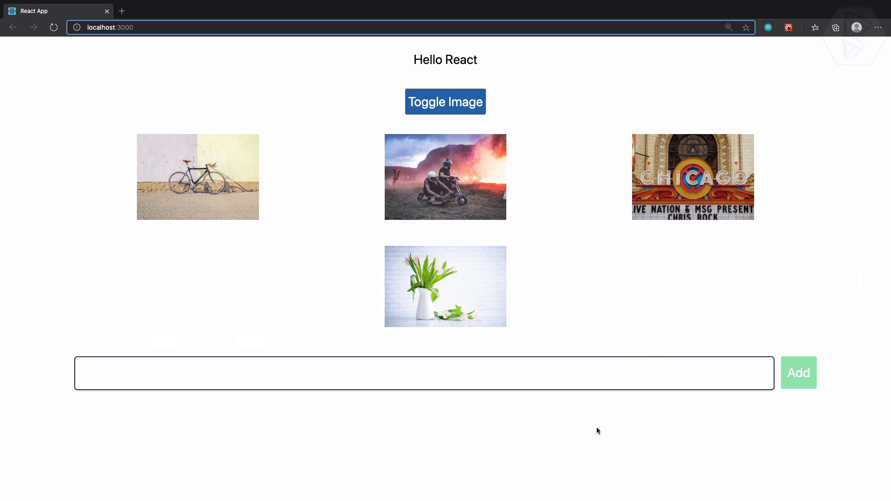
mouse_move(593, 308)
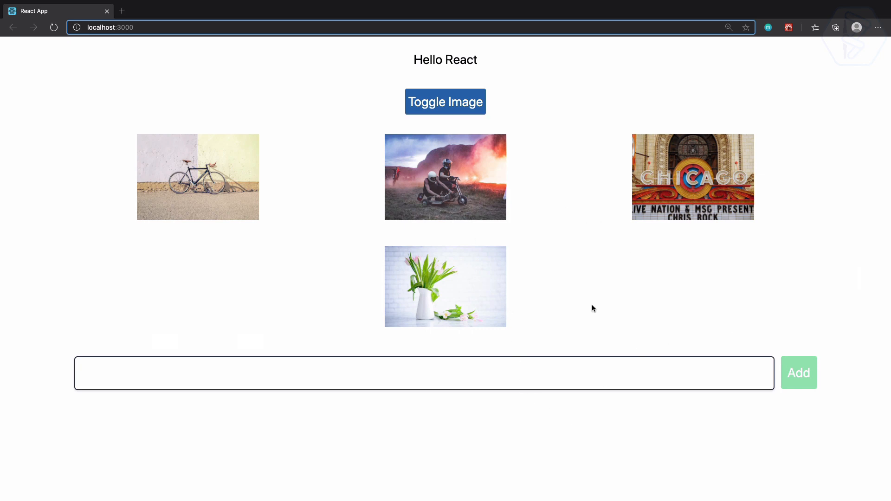